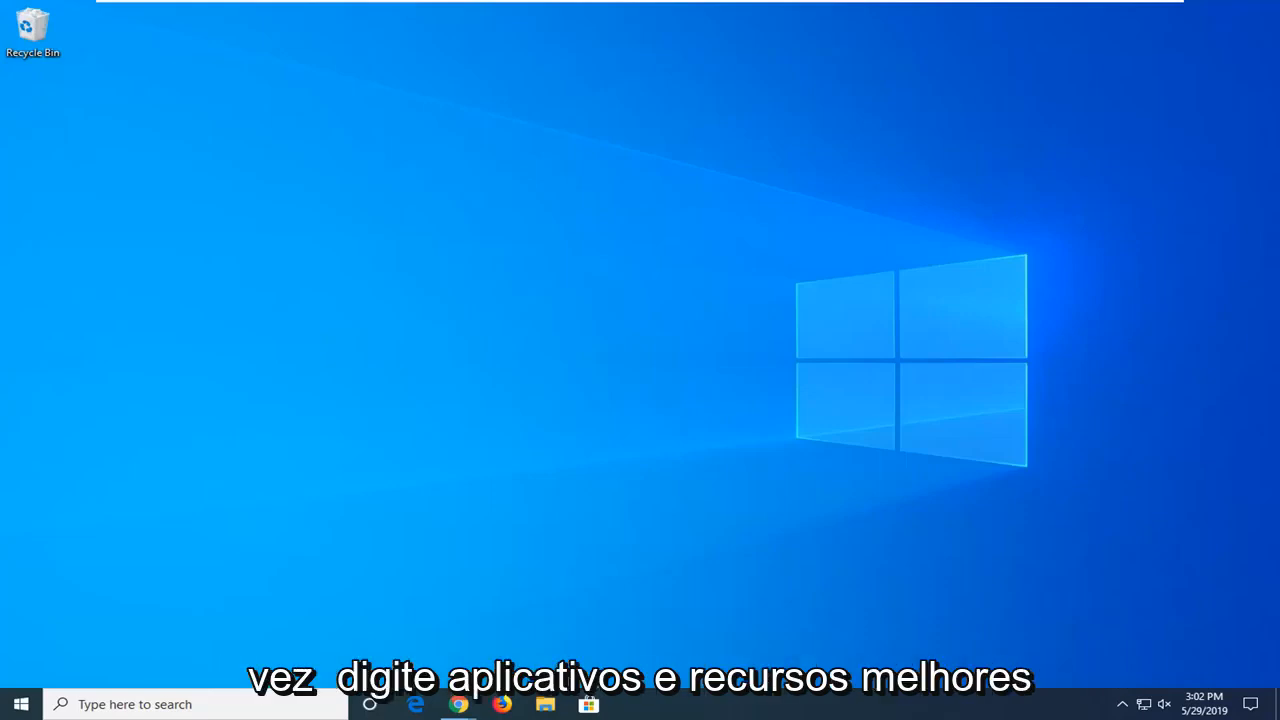
Step: Search the Start menu for 'apps and features' to find the Apps & features setting
click(18, 704)
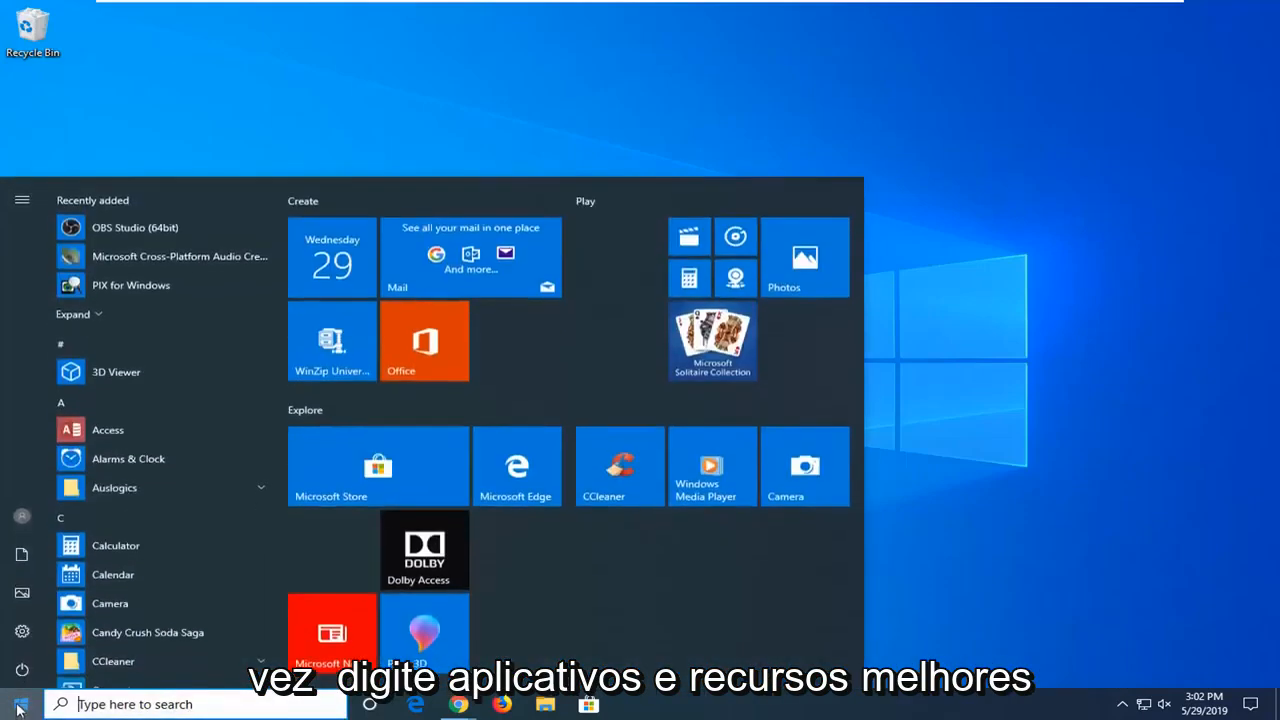
click(20, 704)
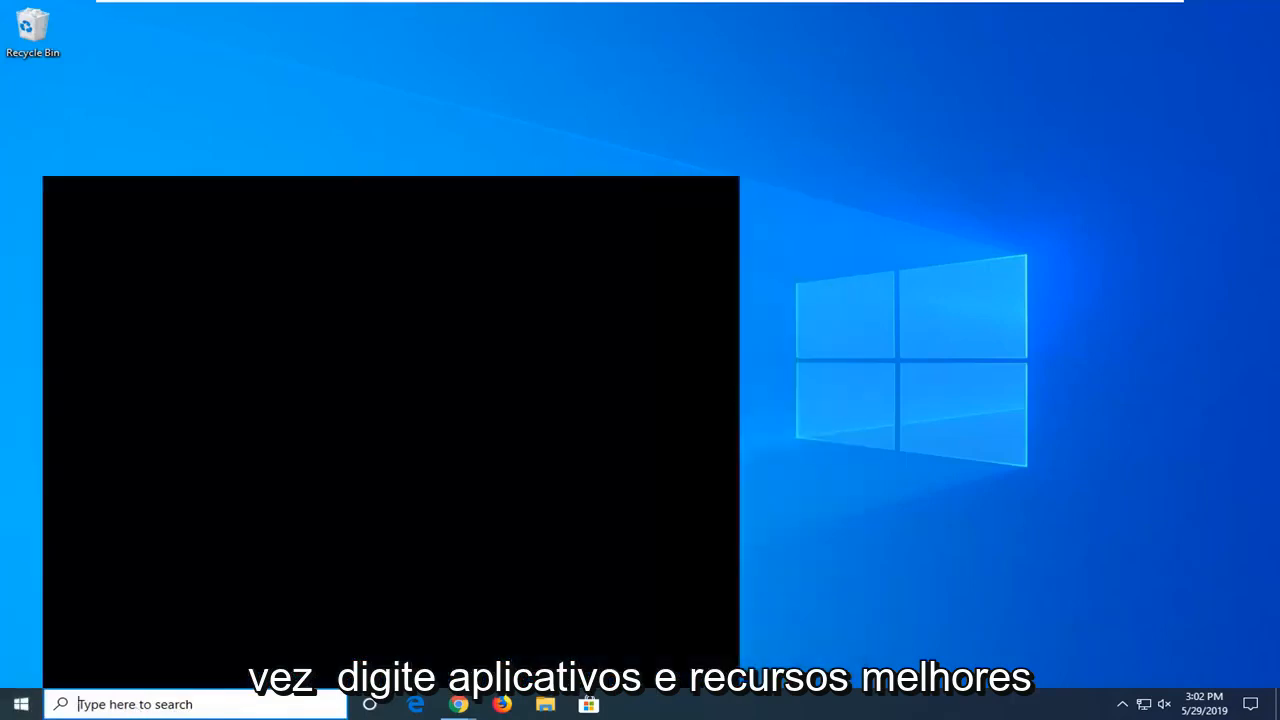
text(apps and features)
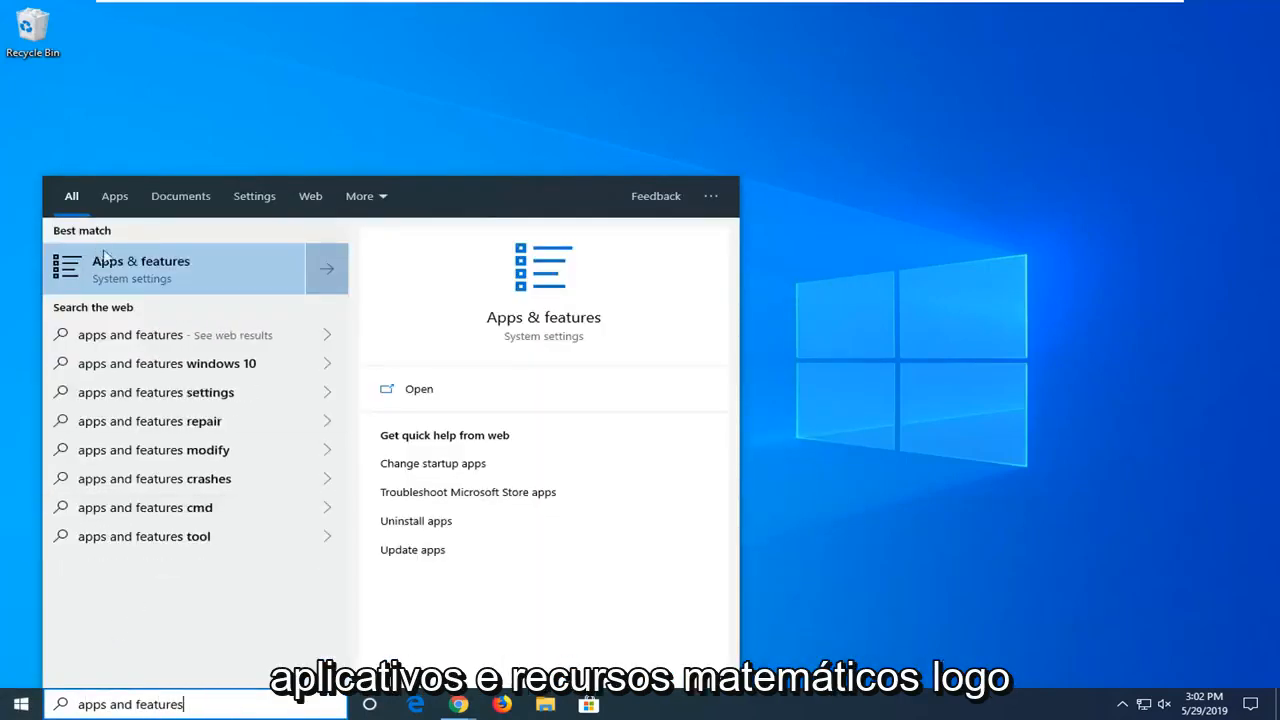
mouse_move(210, 276)
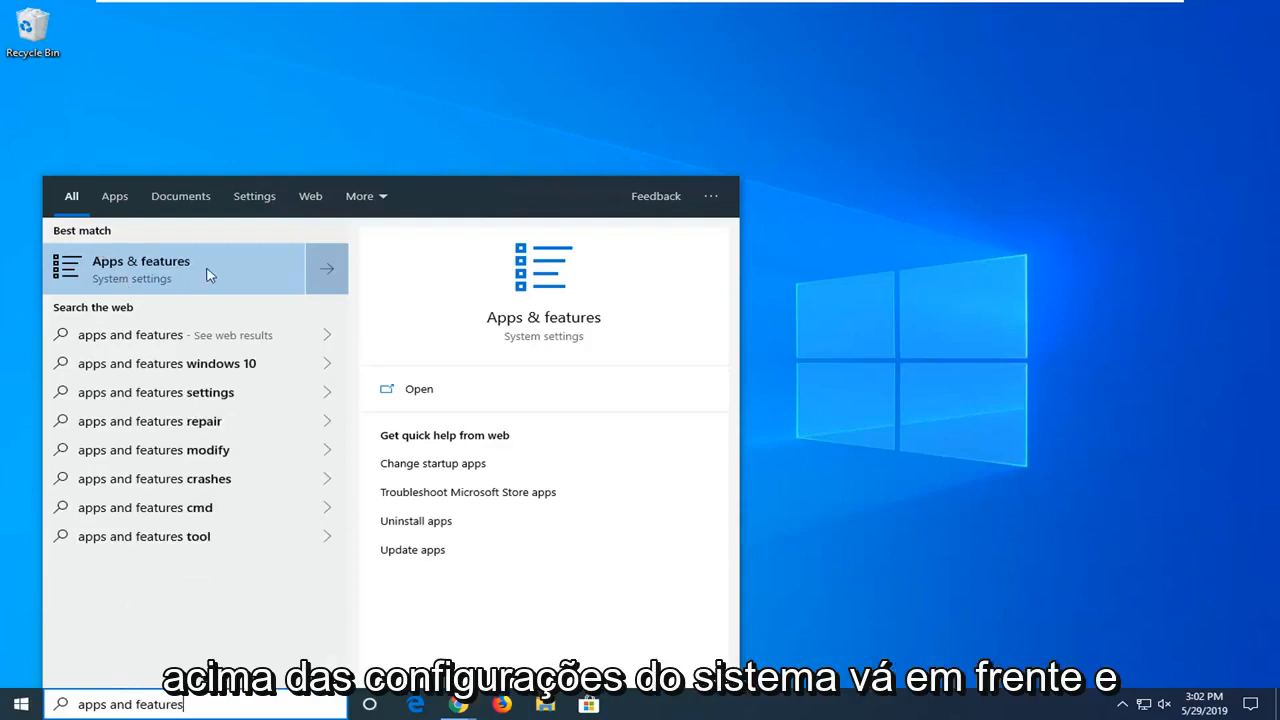
Step: Open Apps & features and filter the installed apps list by 'store' to show Microsoft Store
click(140, 268)
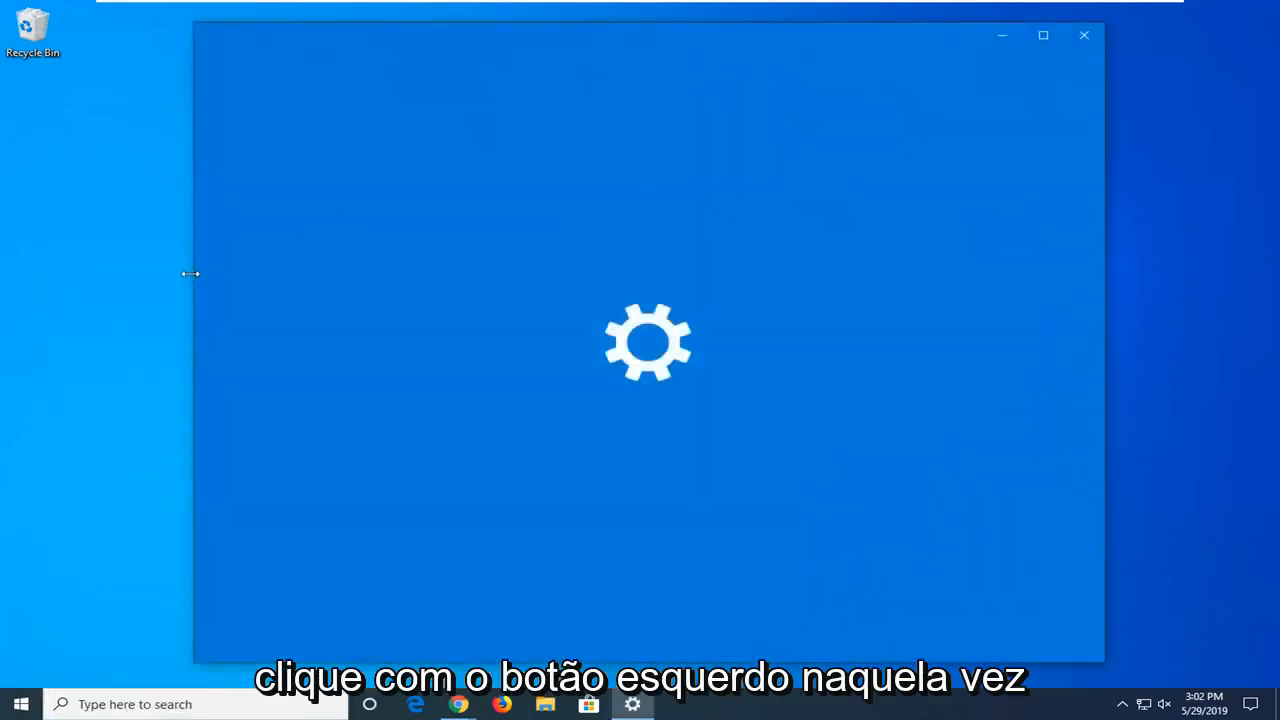
mouse_move(250, 292)
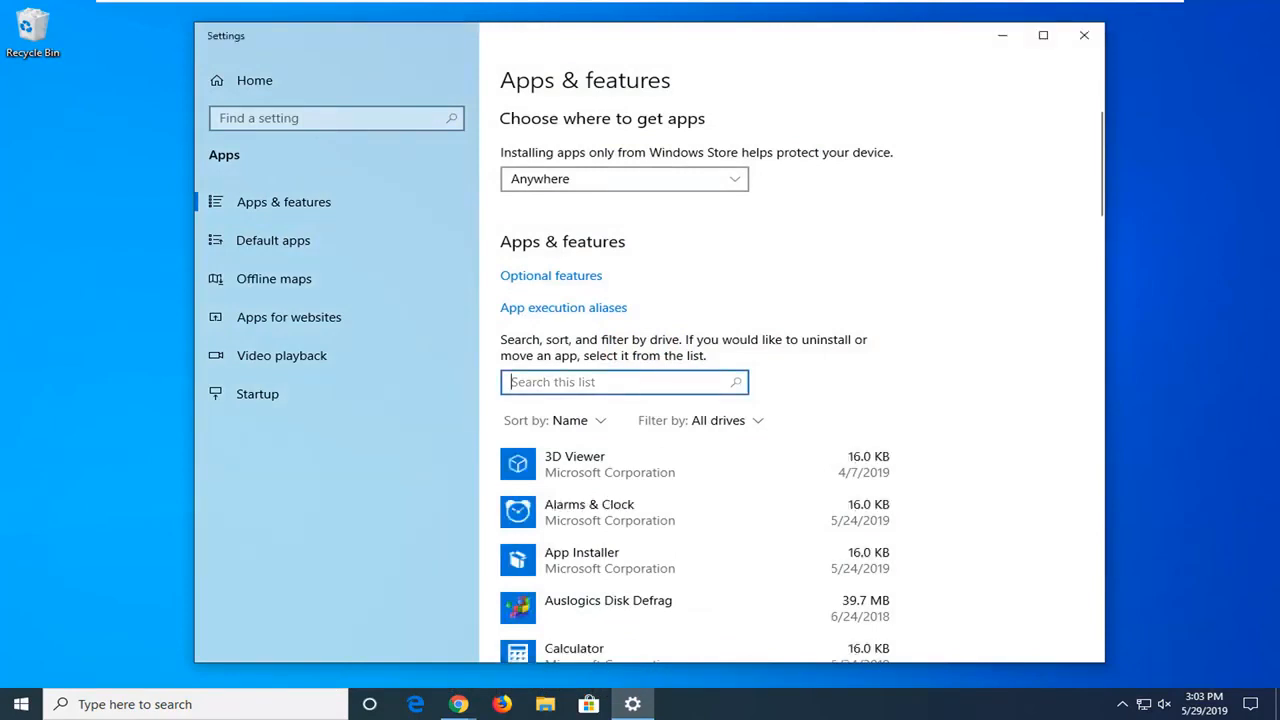
text(s)
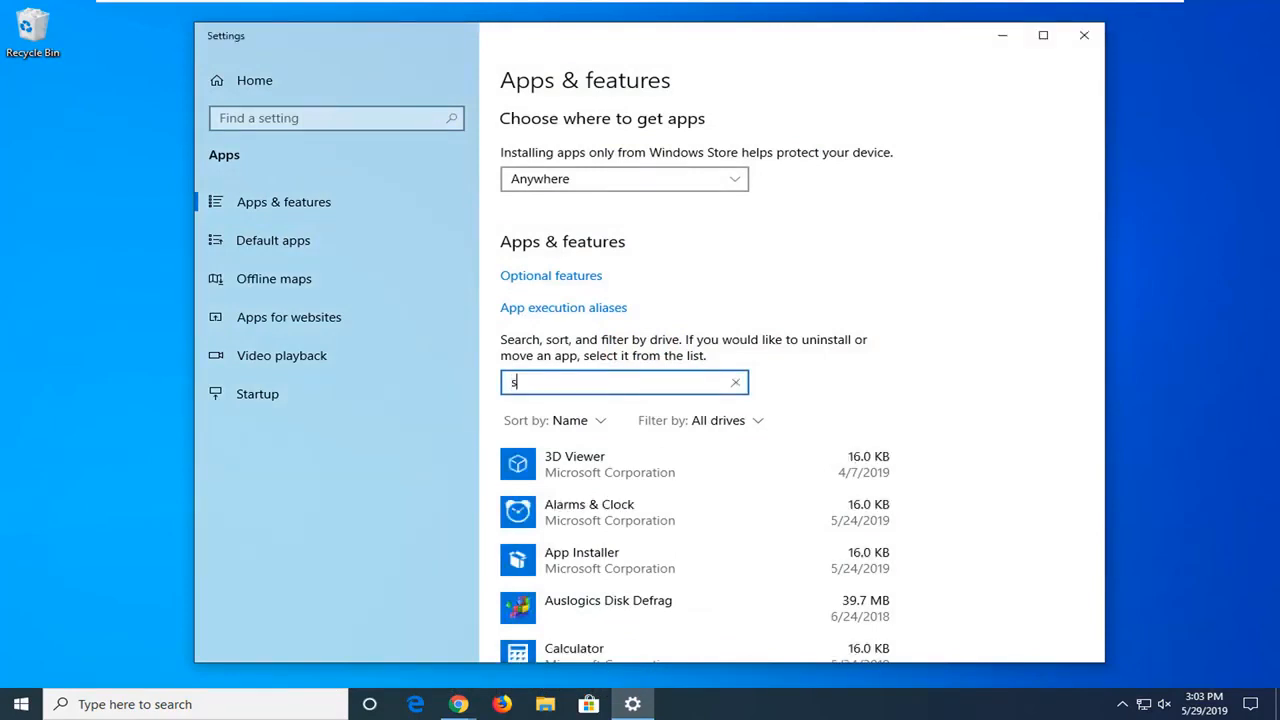
text(tore)
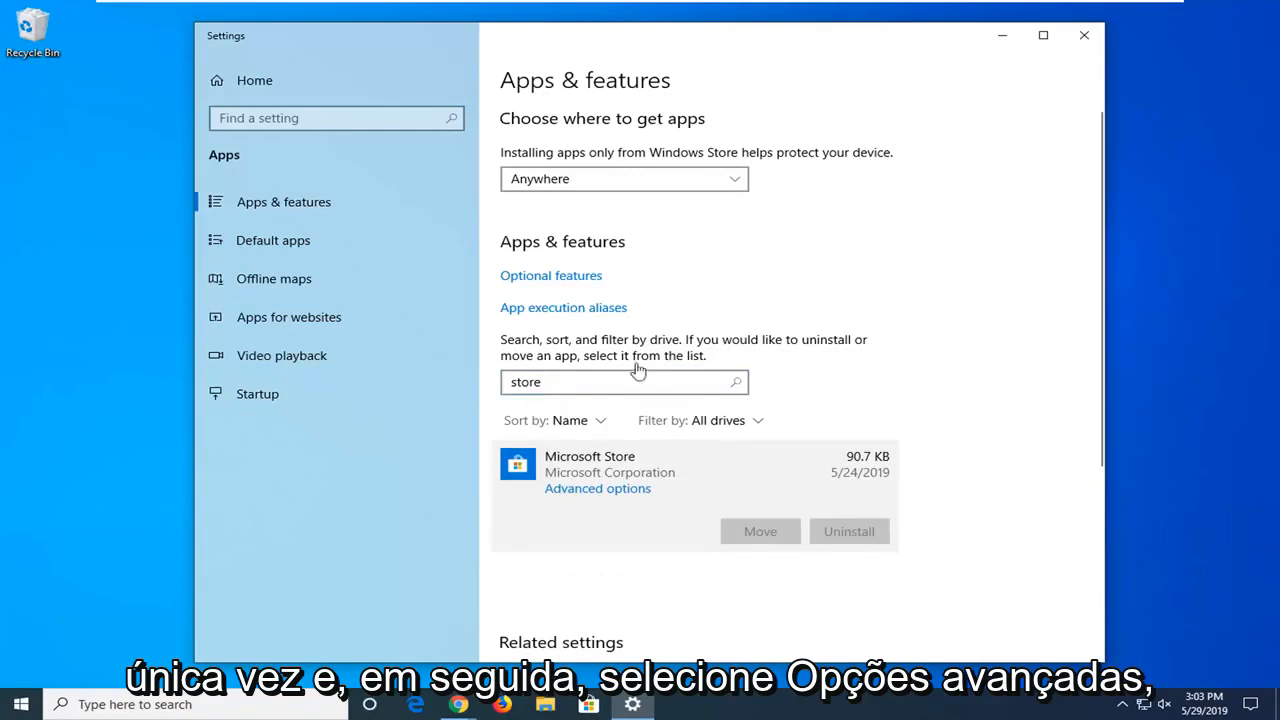
Step: Reset the Microsoft Store app from its Advanced options page and confirm the reset
click(596, 488)
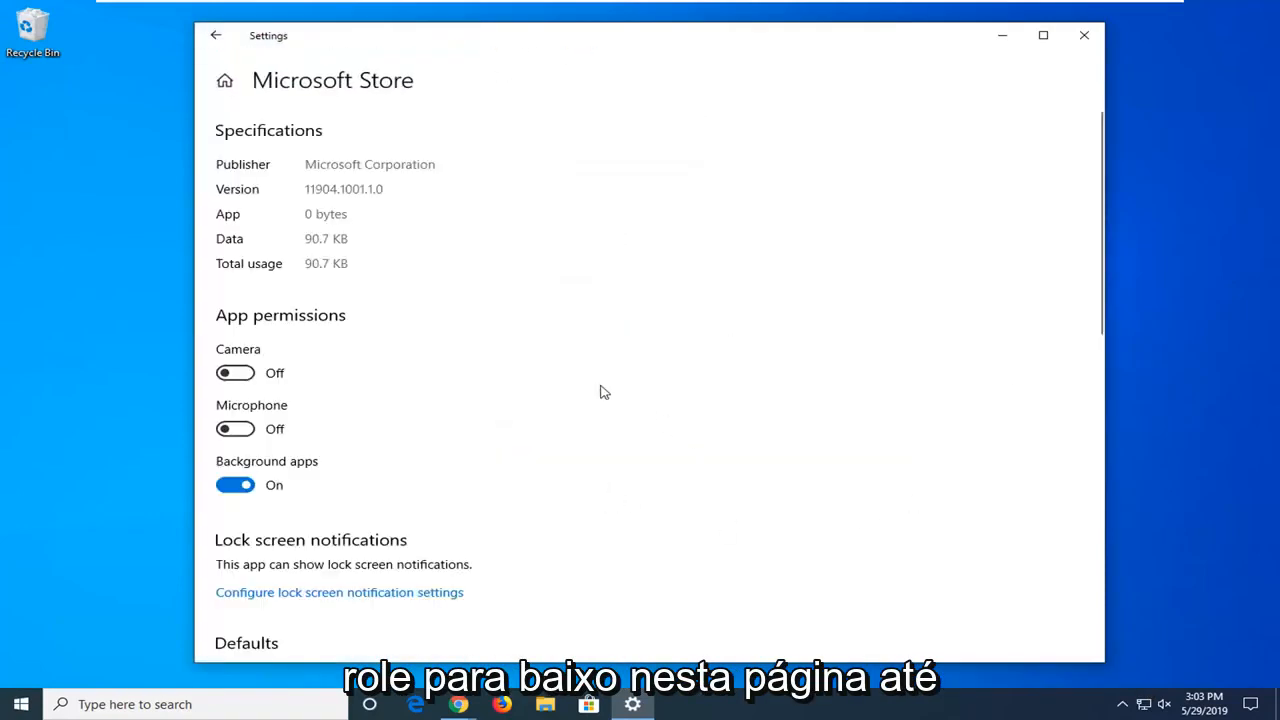
scroll(down, 3)
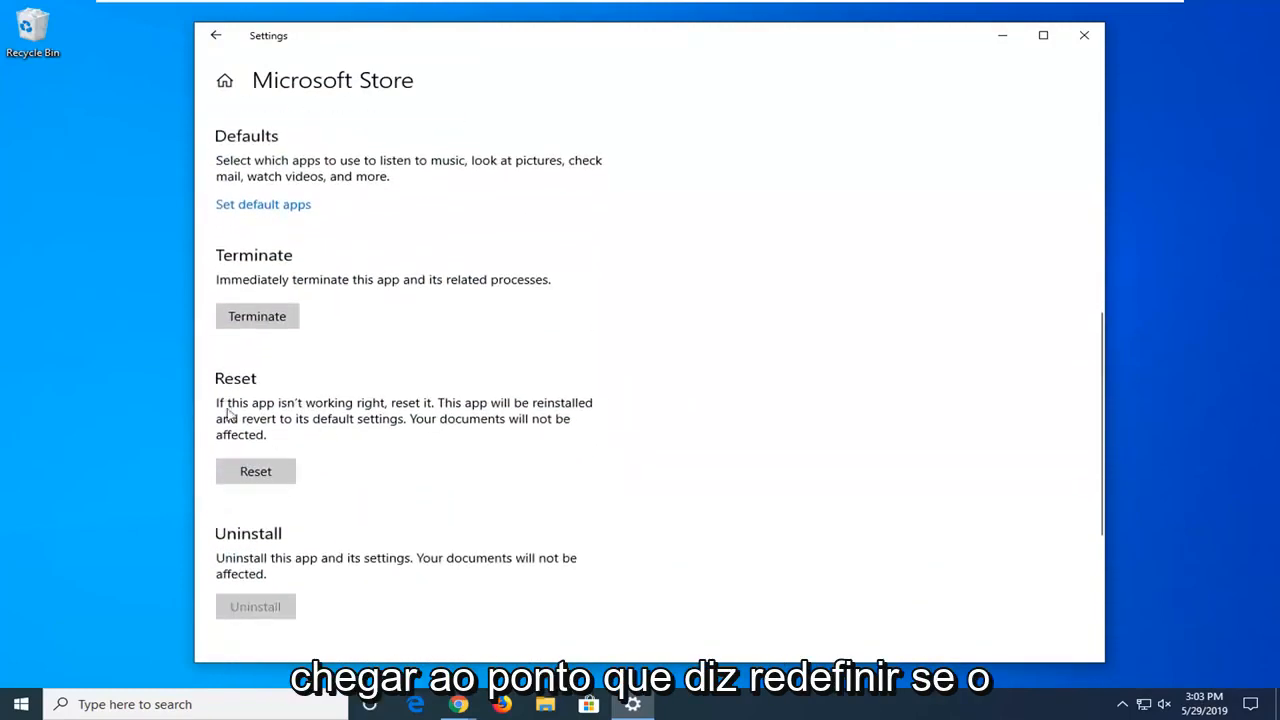
mouse_move(434, 460)
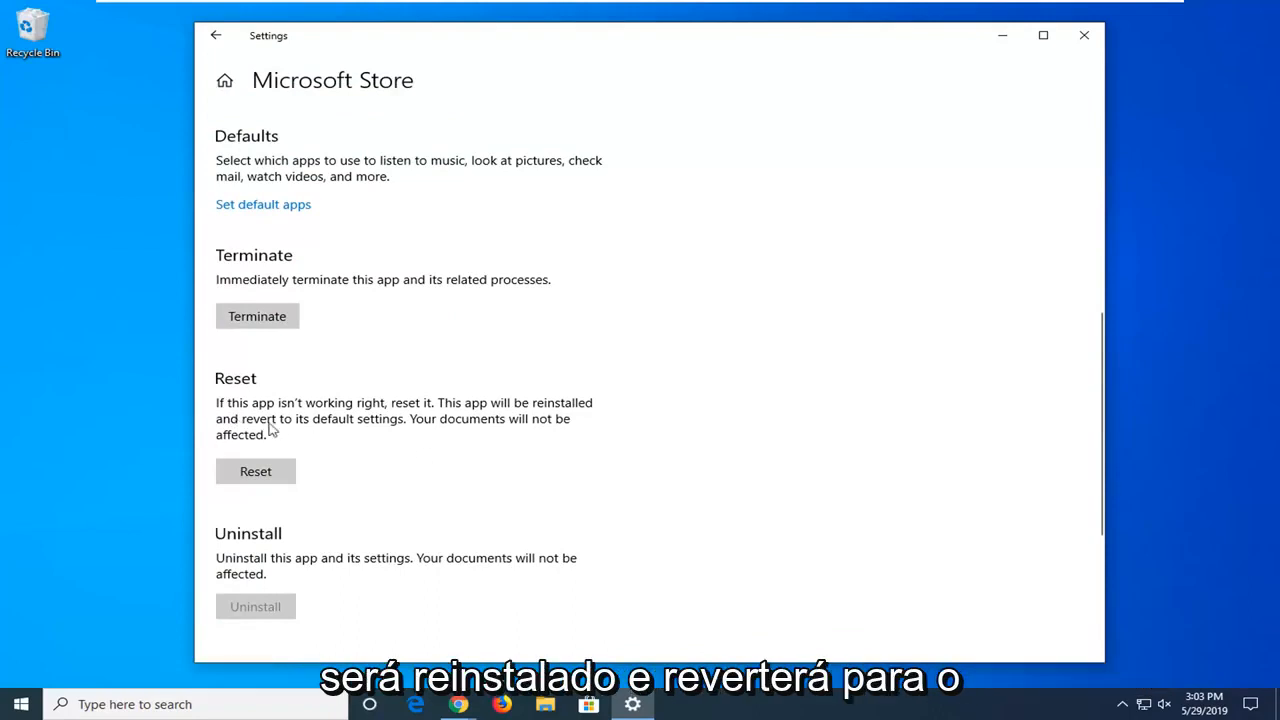
mouse_move(290, 460)
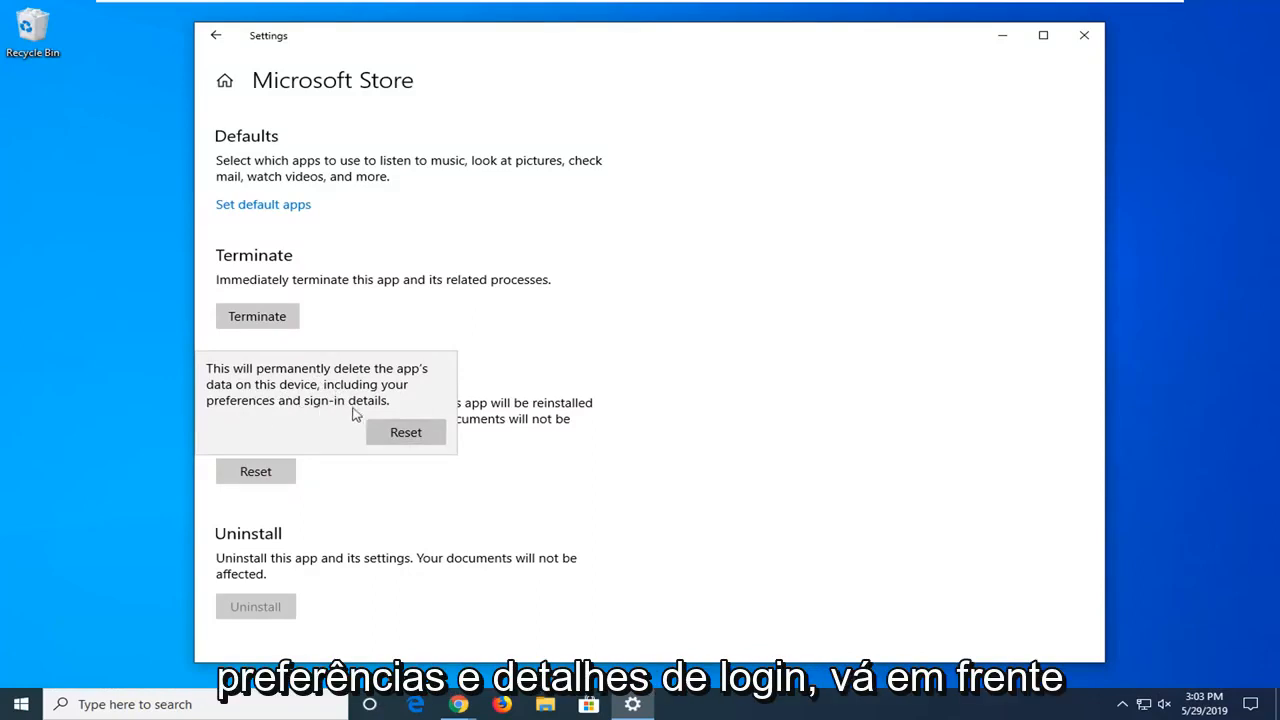
click(404, 432)
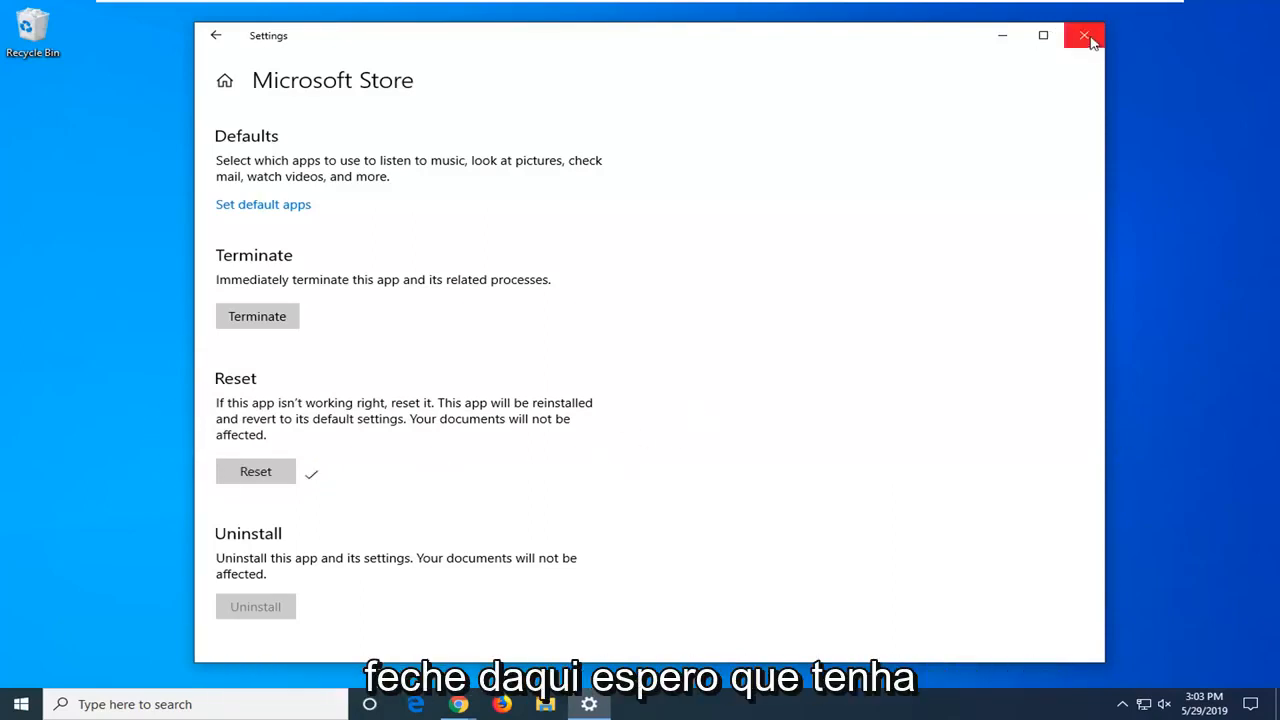
Step: Close Settings, search Start for 'regedit' and bring up Registry Editor's launch options
click(1084, 36)
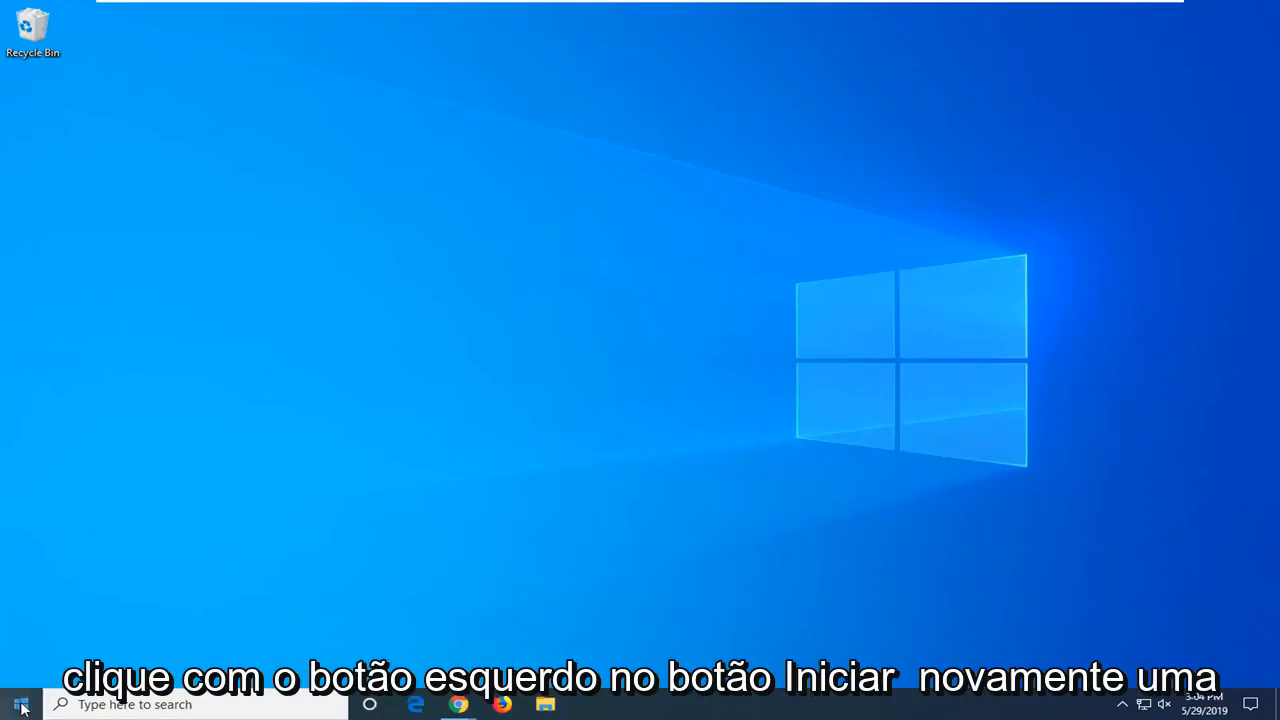
click(18, 704)
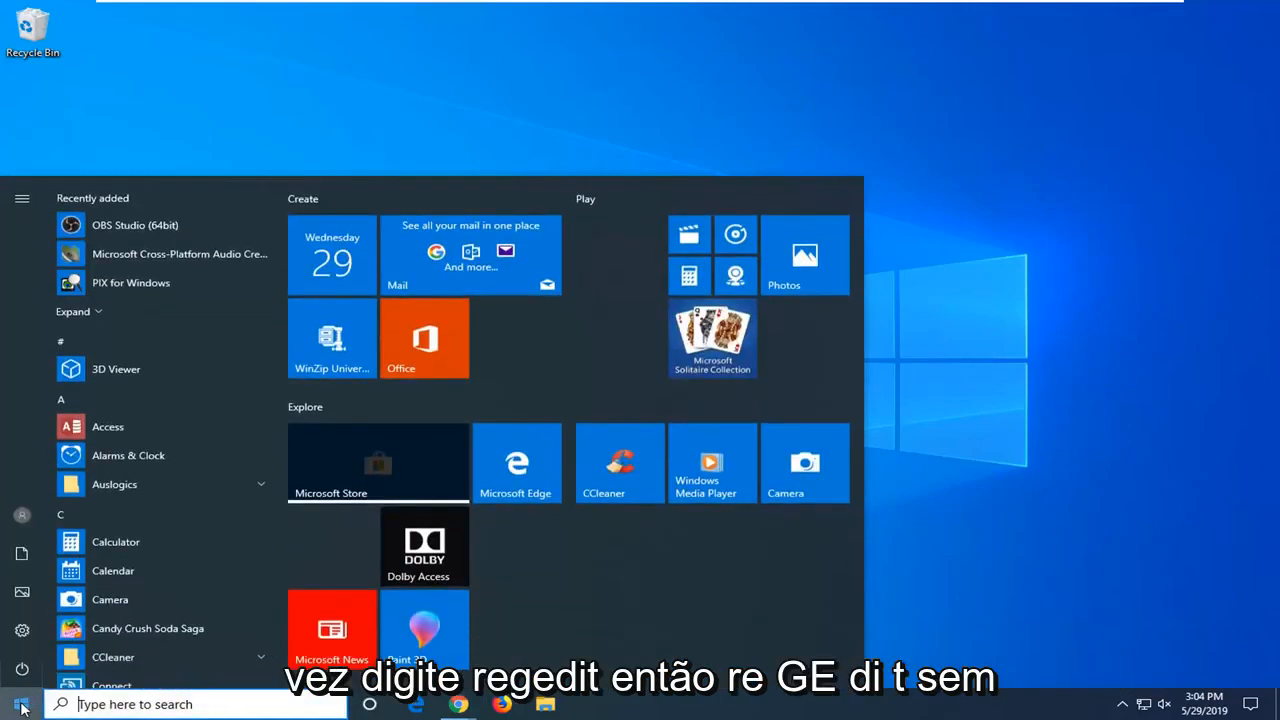
text(regedit)
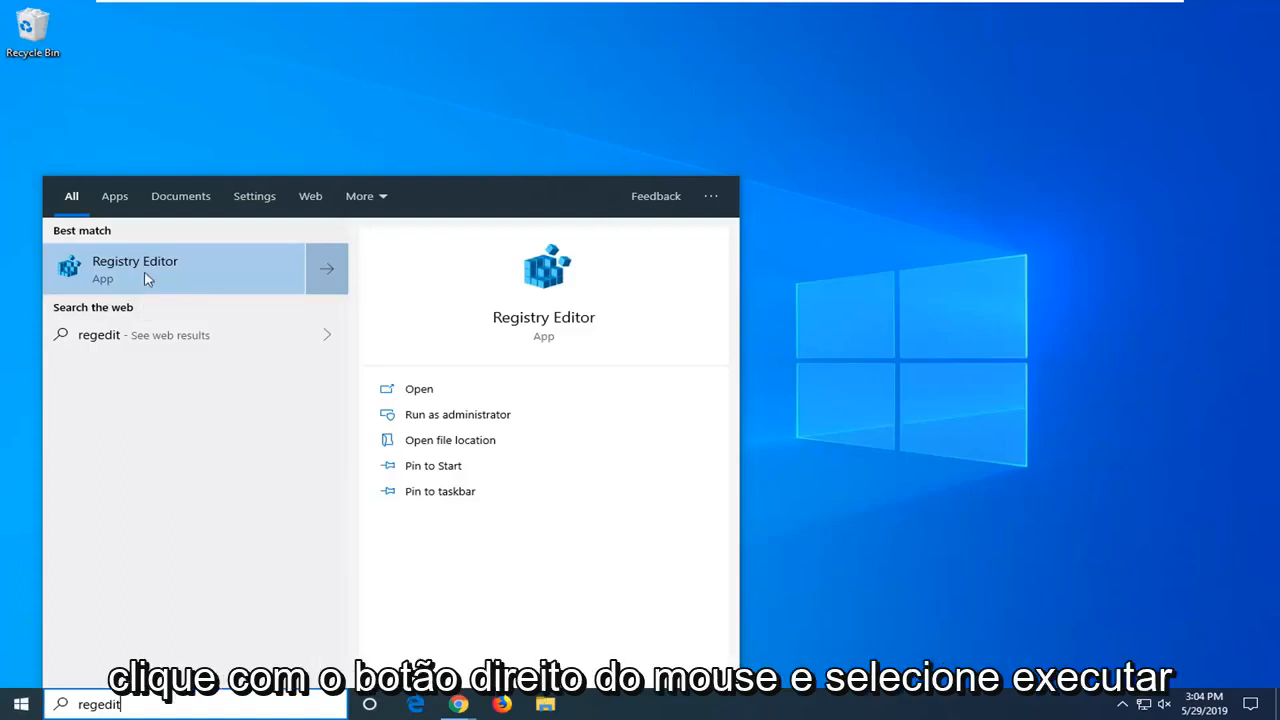
mouse_move(160, 280)
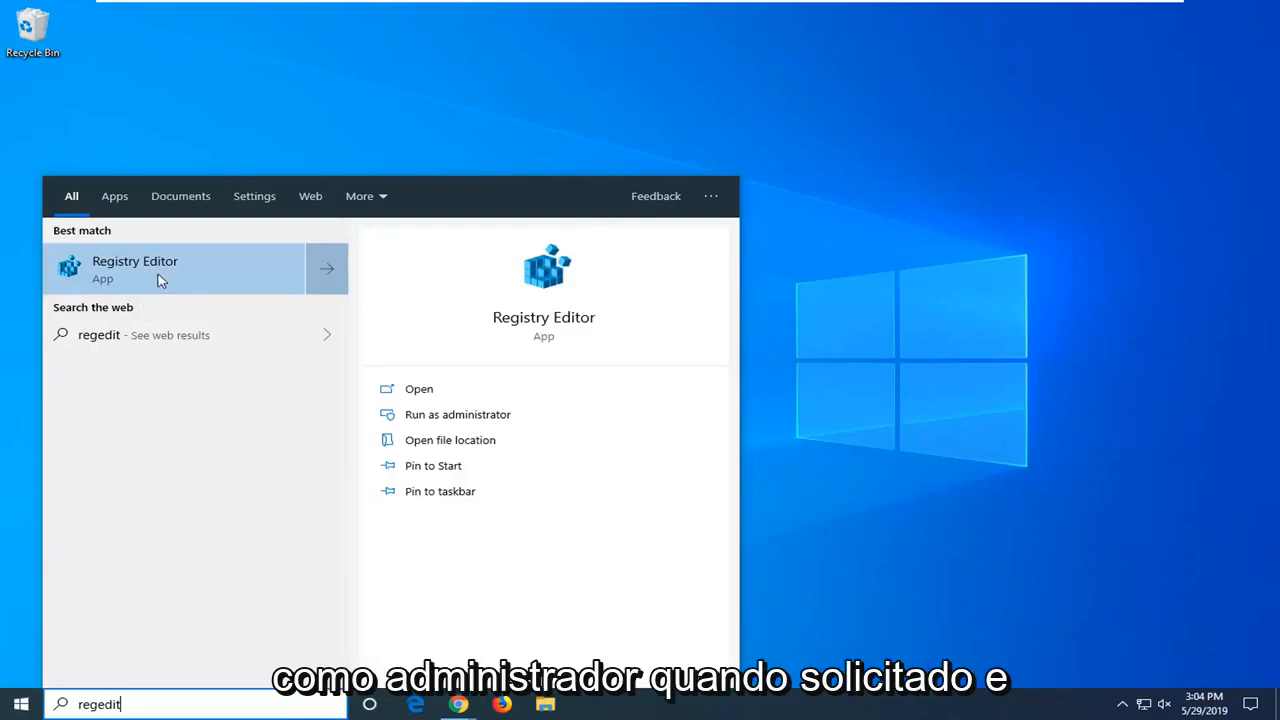
right_click(136, 268)
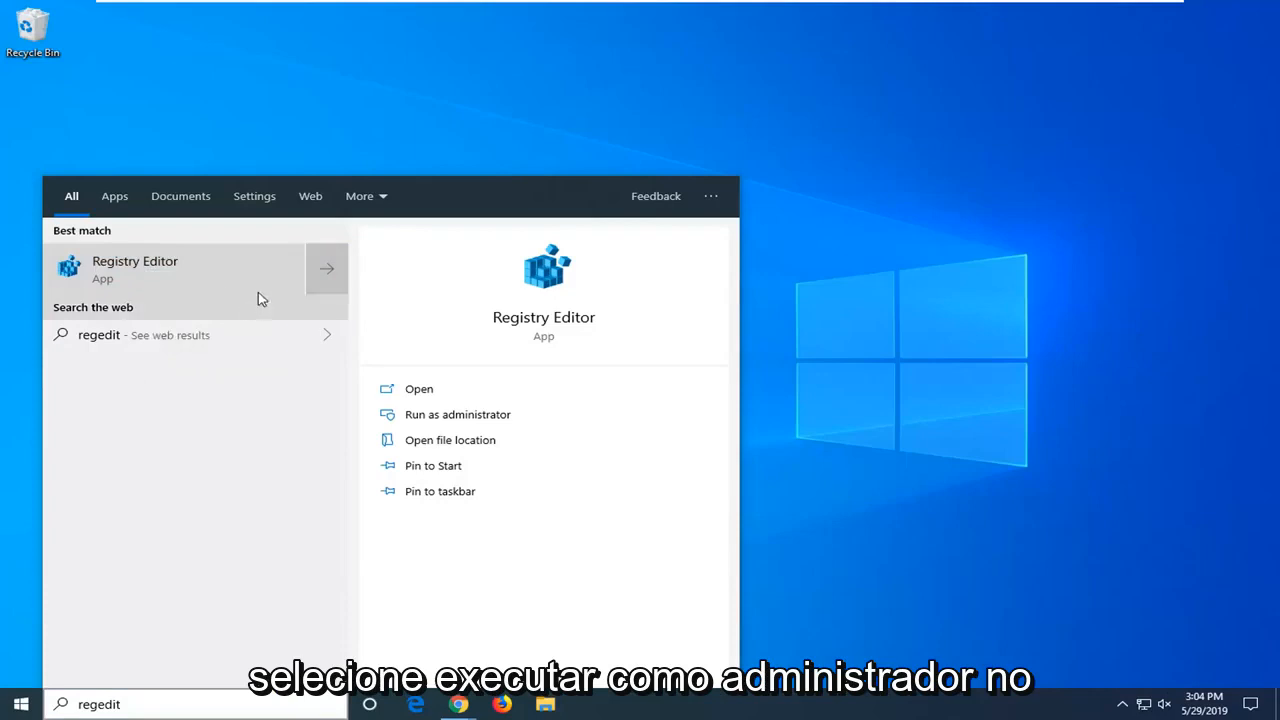
mouse_move(240, 276)
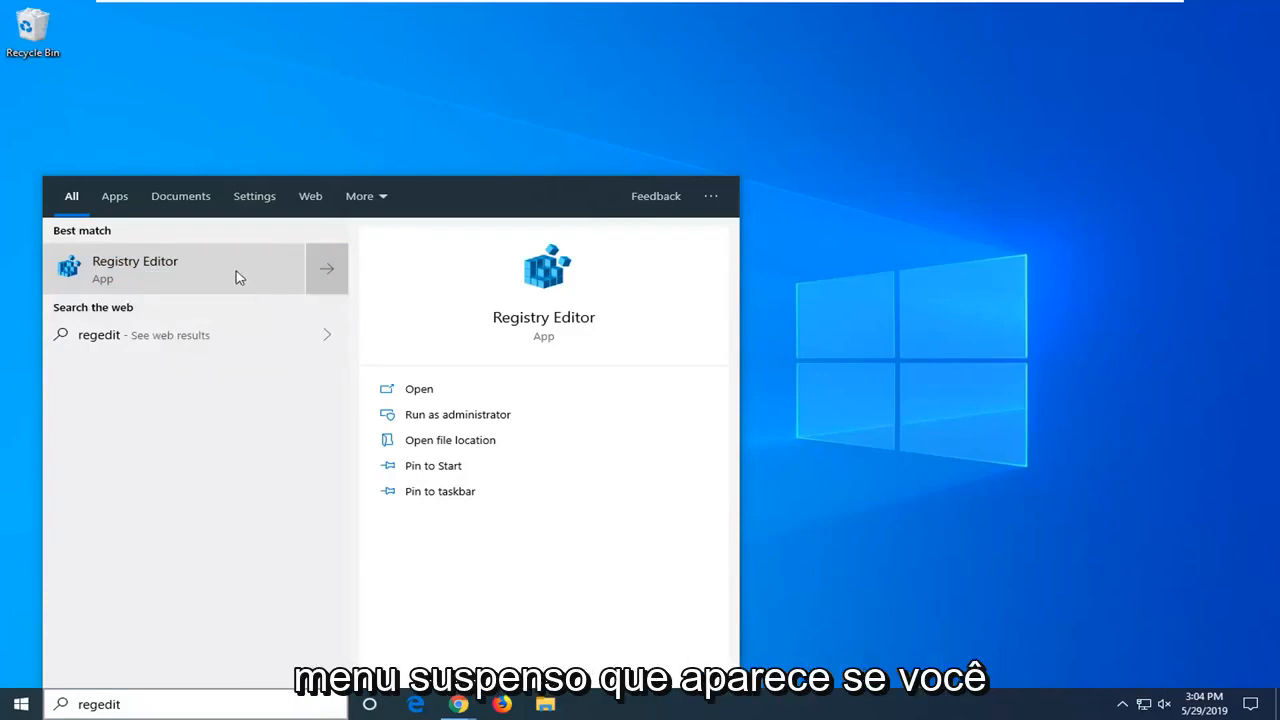
mouse_move(284, 296)
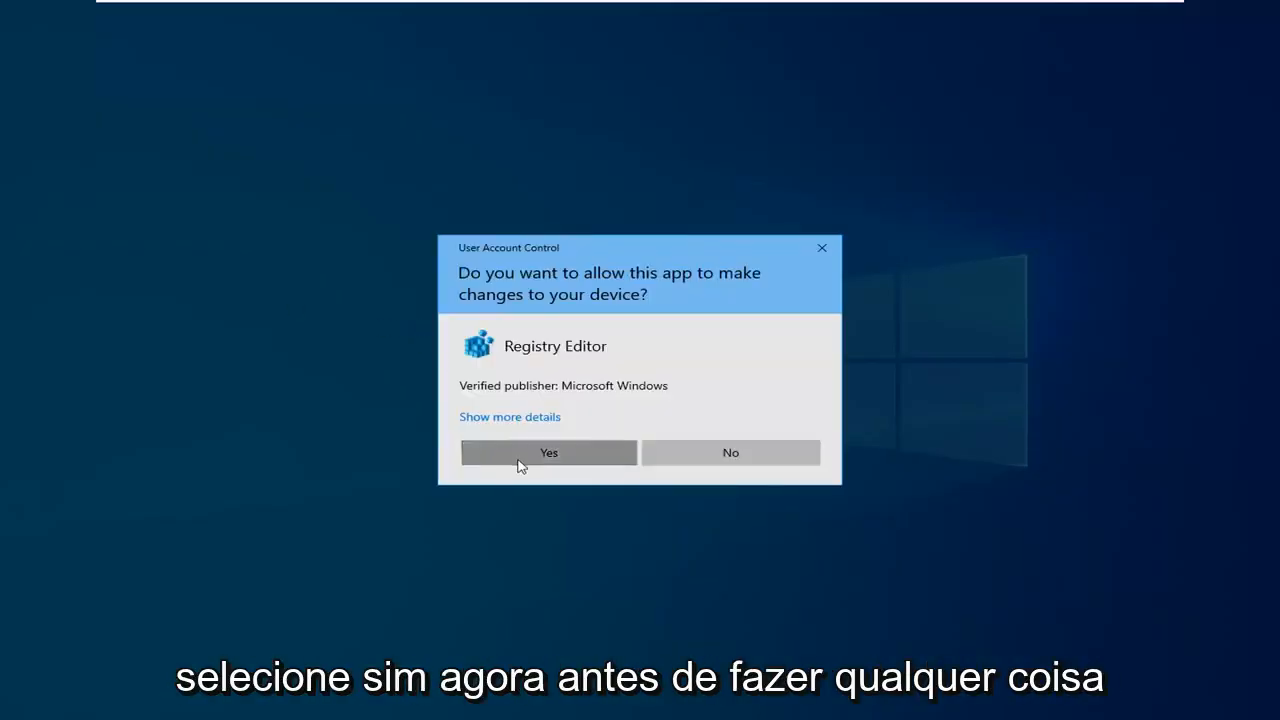
Step: Approve the User Account Control prompt so Registry Editor opens with admin rights
click(548, 452)
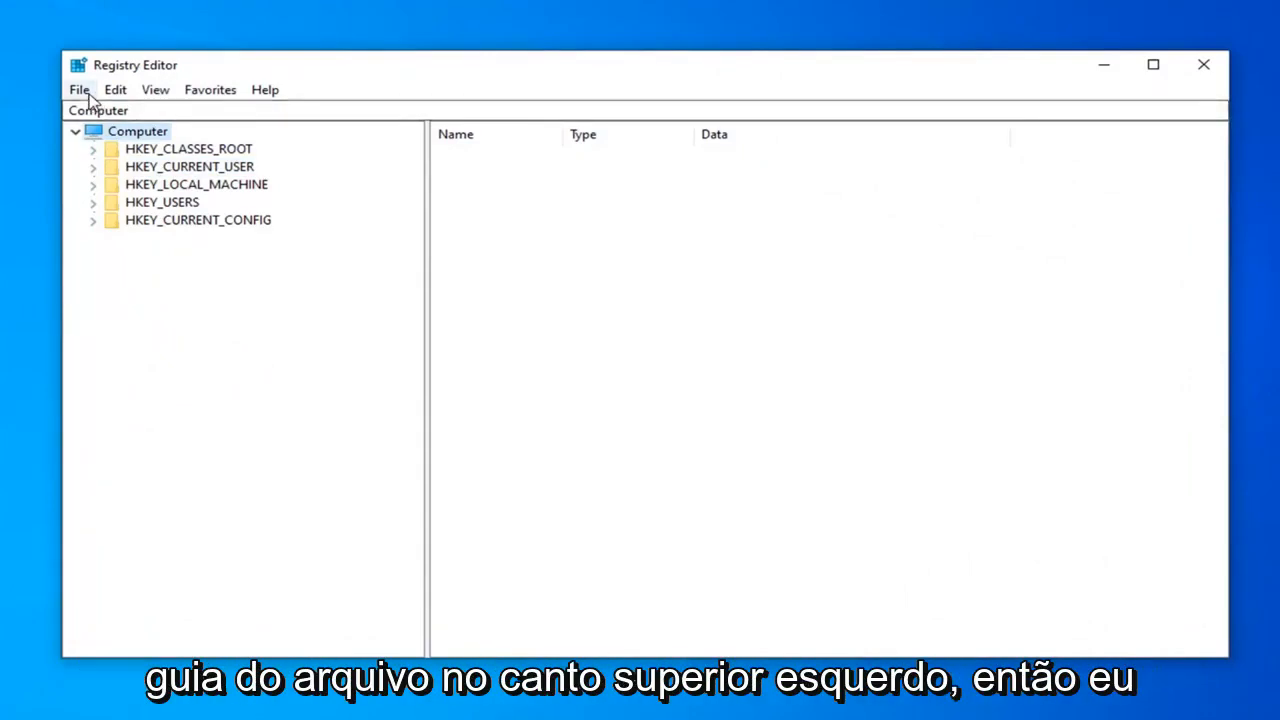
Step: Start a File > Export of the whole registry as a .reg backup in Documents
click(78, 88)
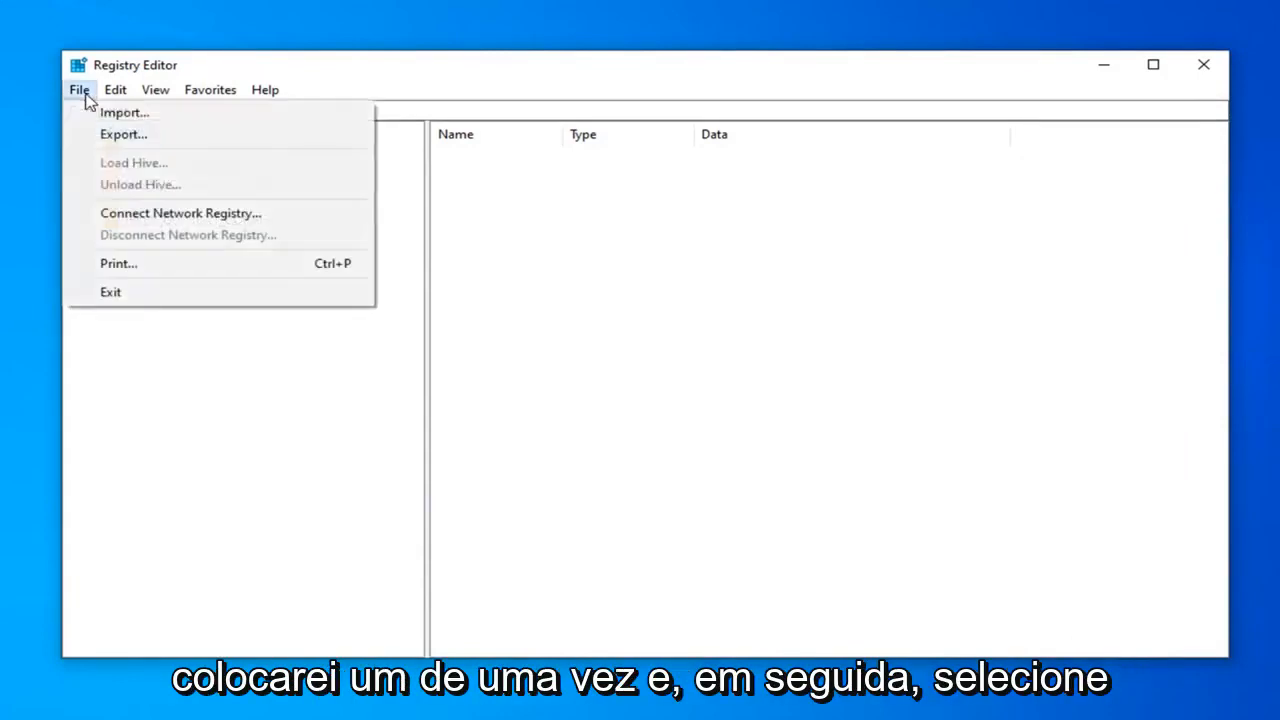
mouse_move(124, 134)
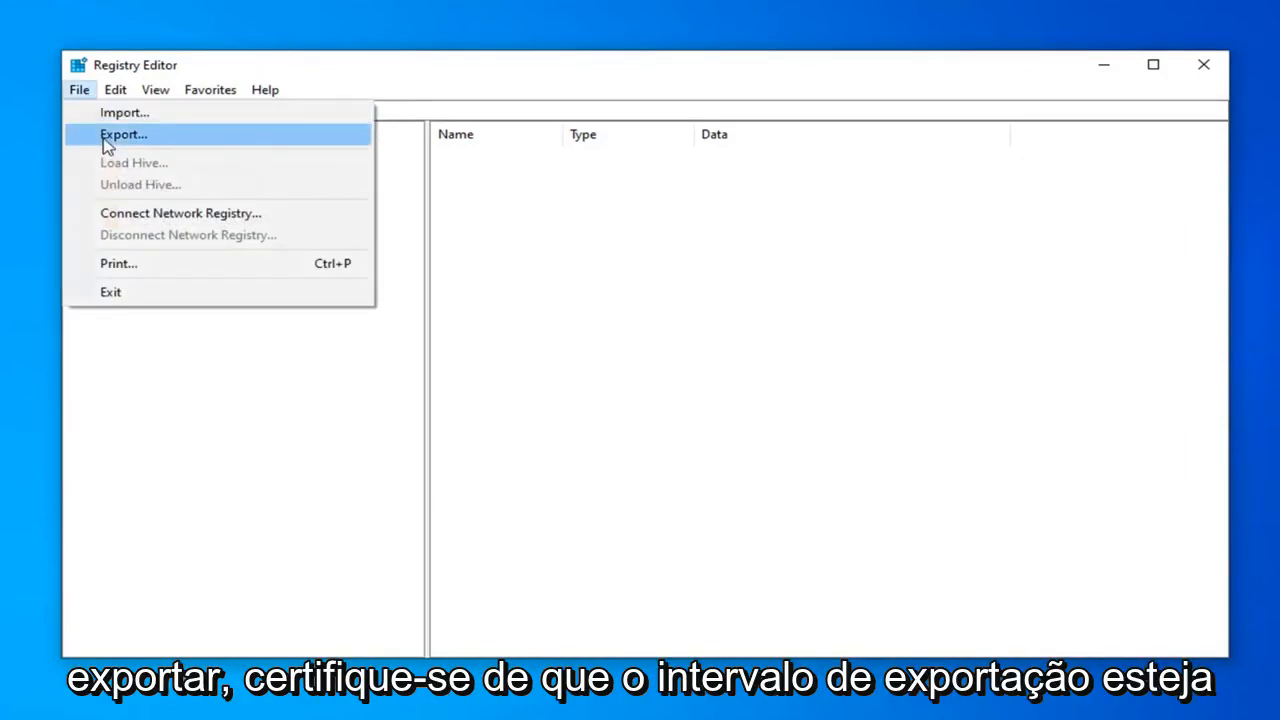
click(124, 134)
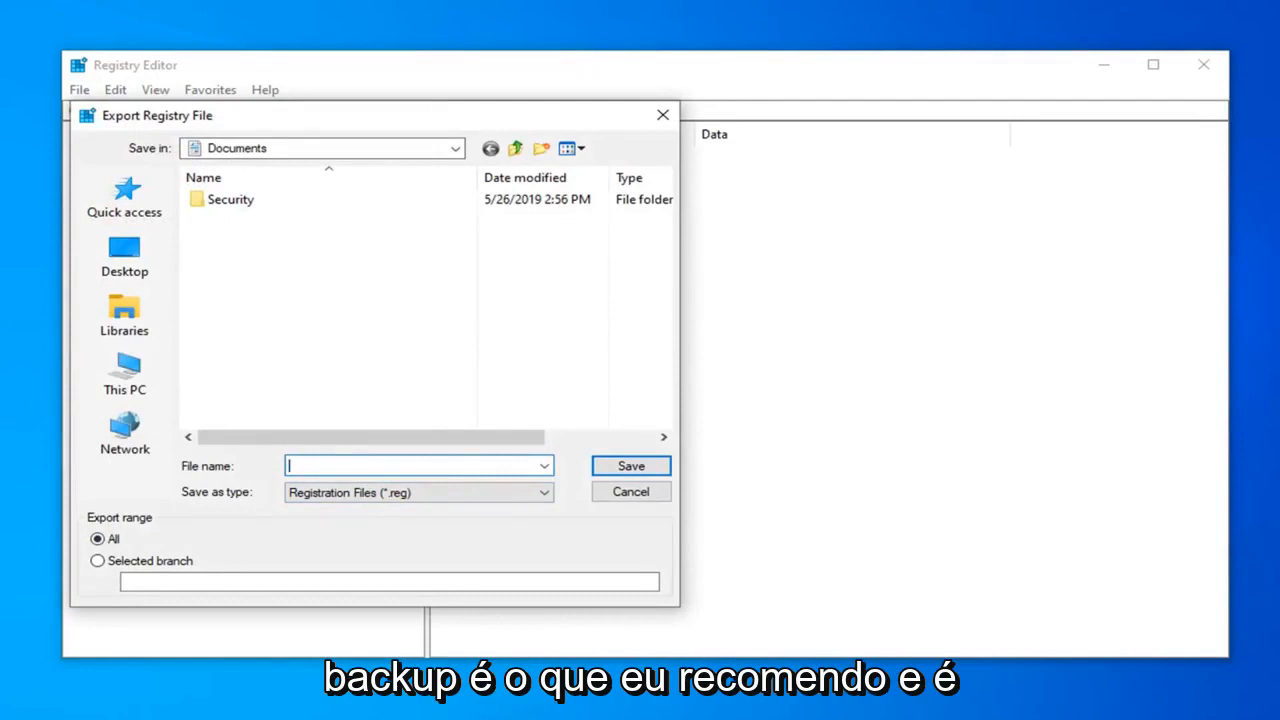
mouse_move(124, 432)
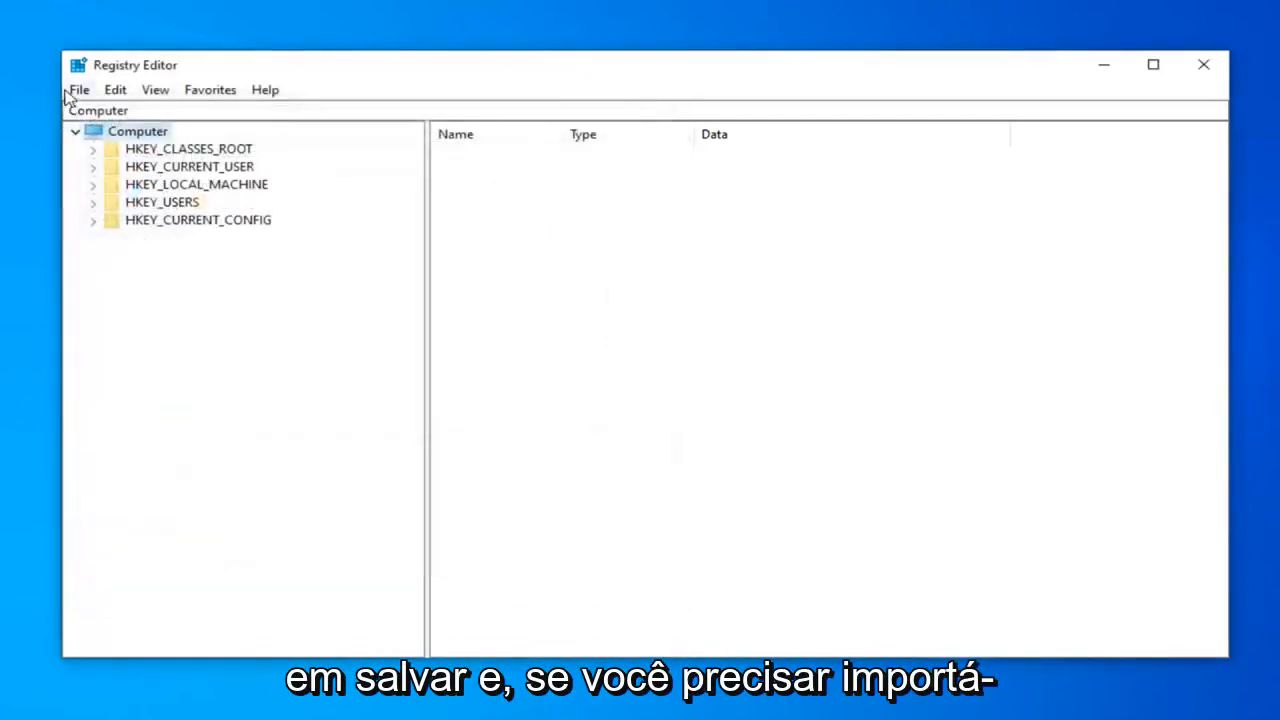
click(78, 88)
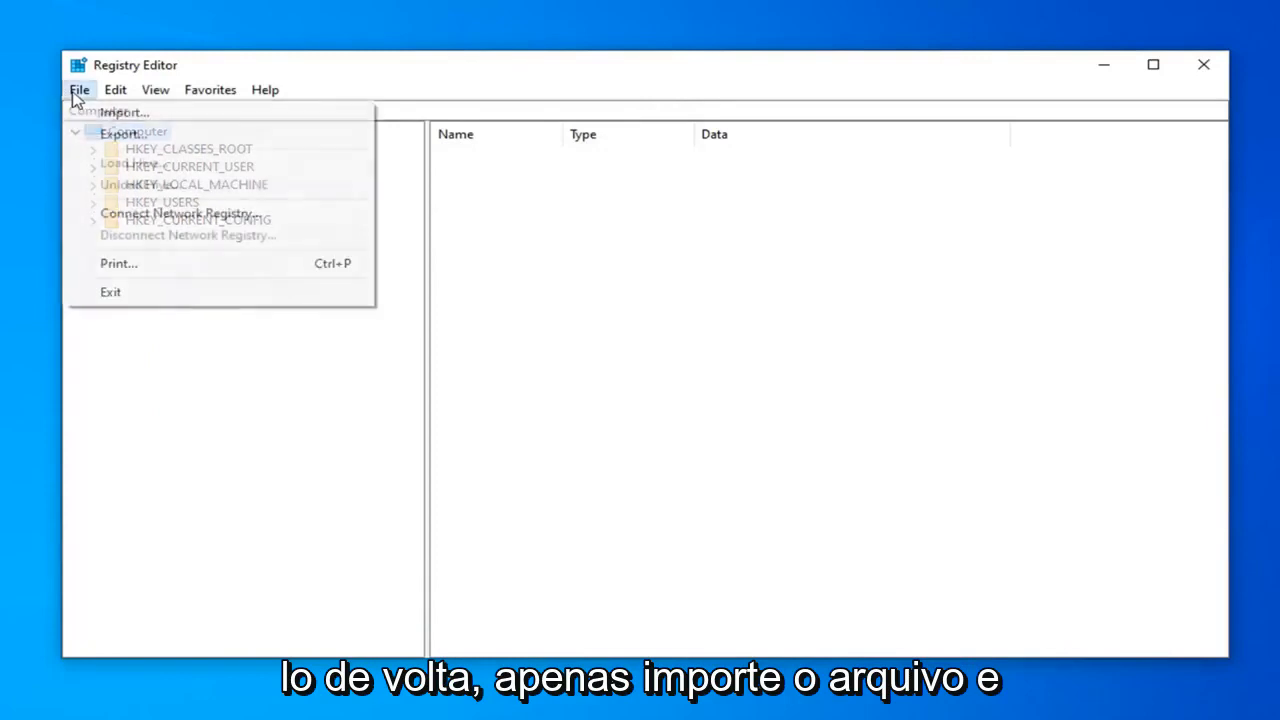
click(124, 112)
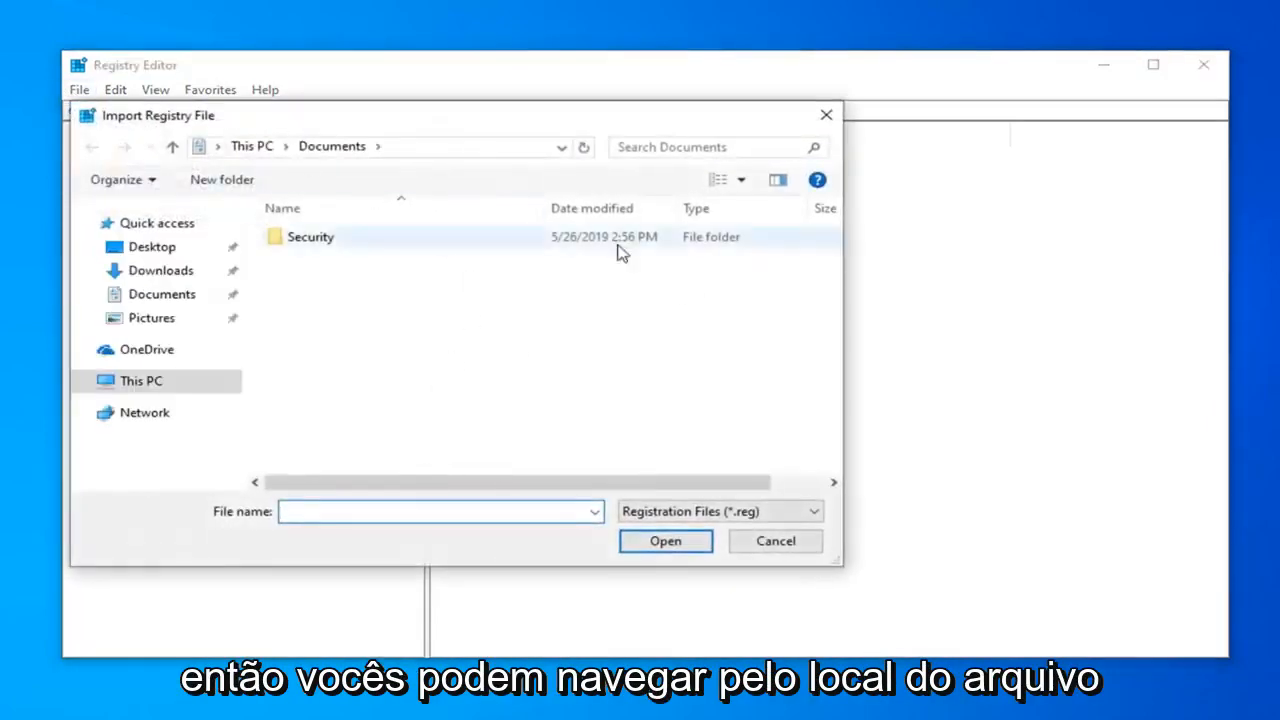
click(774, 540)
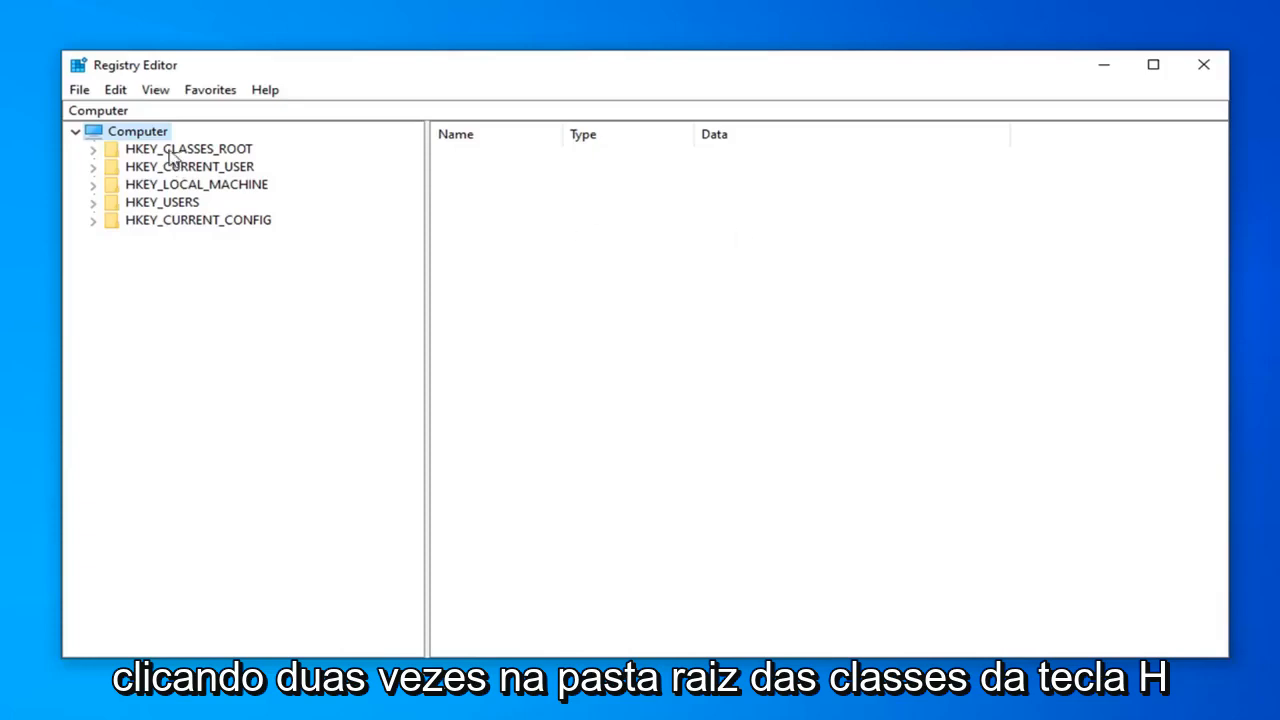
double_click(188, 148)
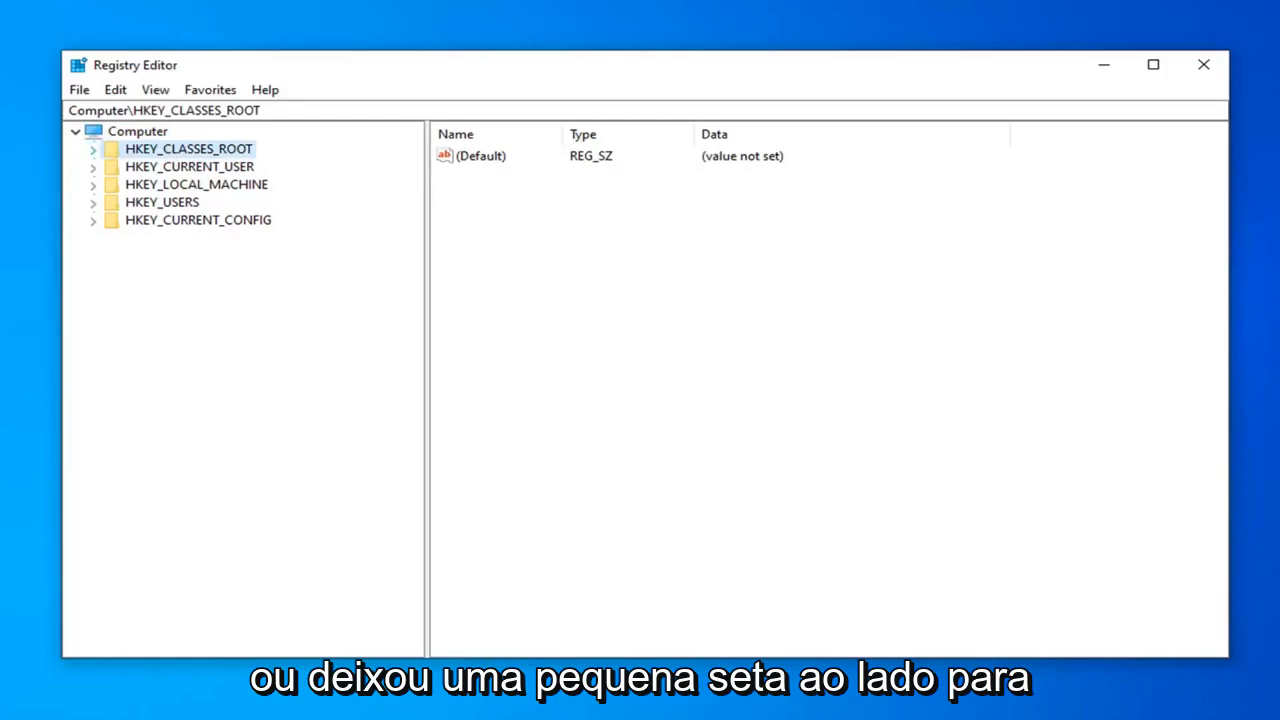
Step: Expand HKEY_CLASSES_ROOT and locate the .exe file-type key
click(92, 148)
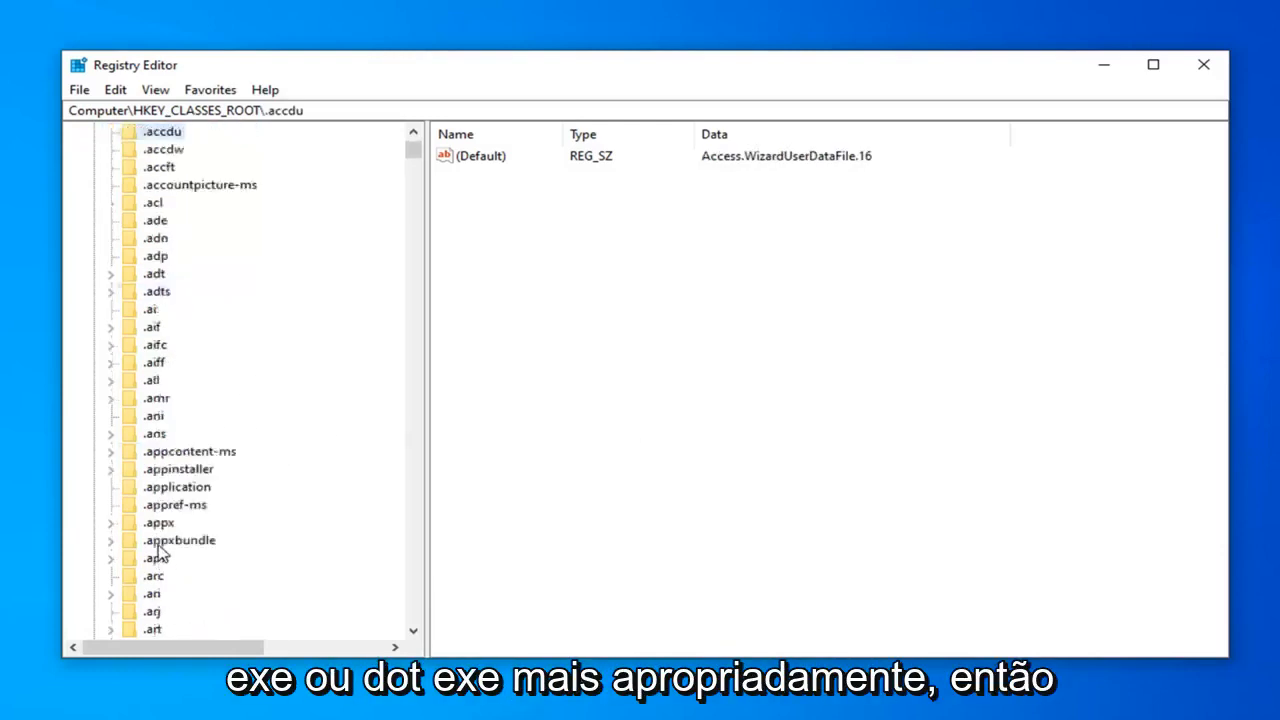
scroll(down, 3)
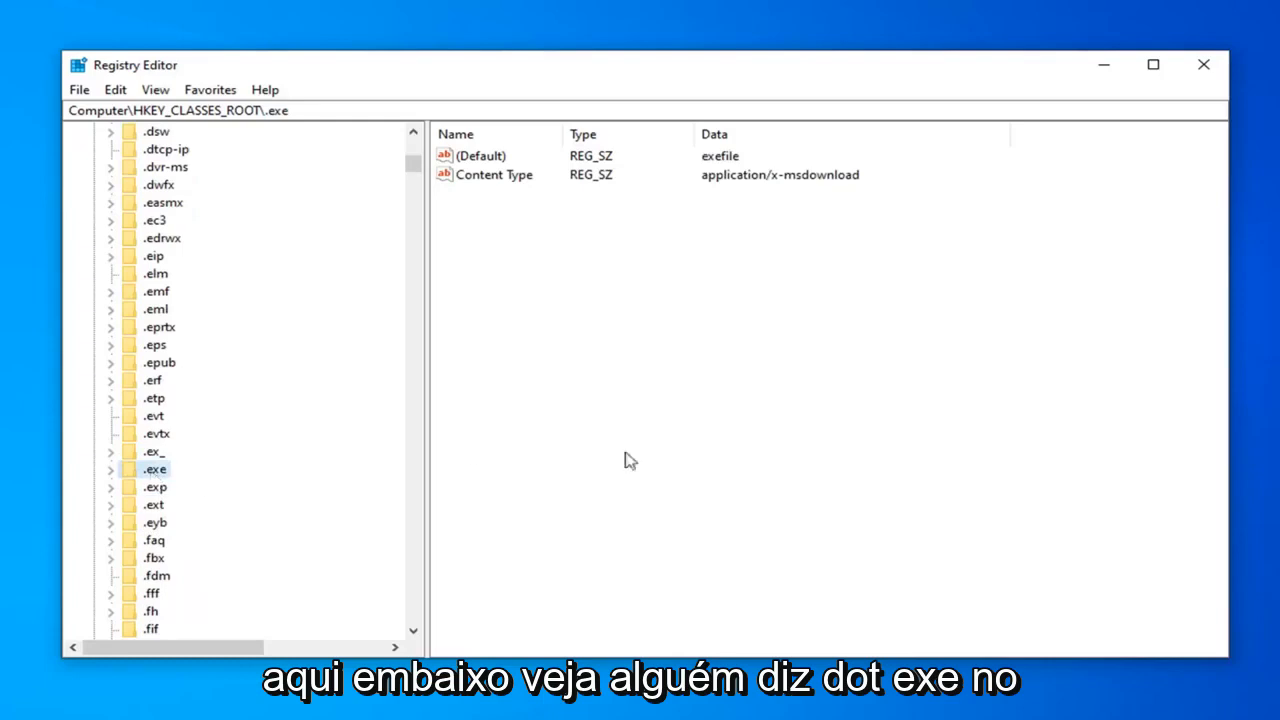
mouse_move(640, 176)
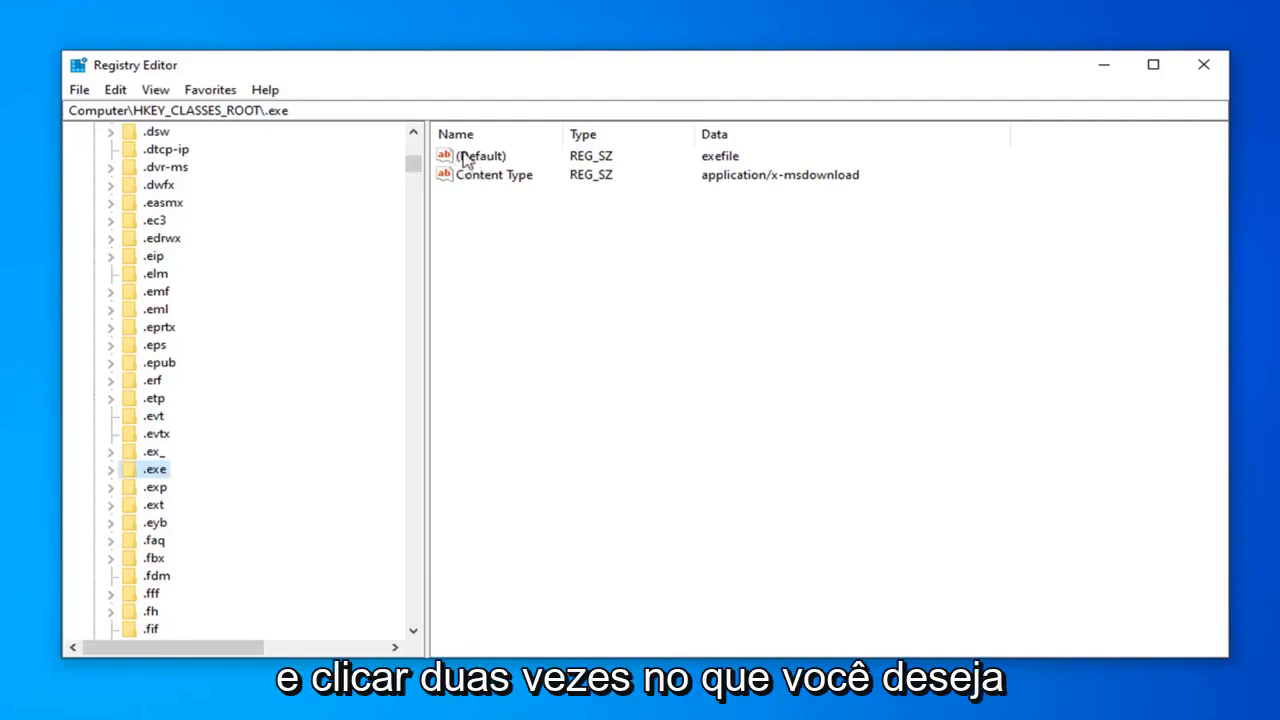
Step: Check the .exe key's (Default) value reads exefile and confirm it unchanged
double_click(484, 156)
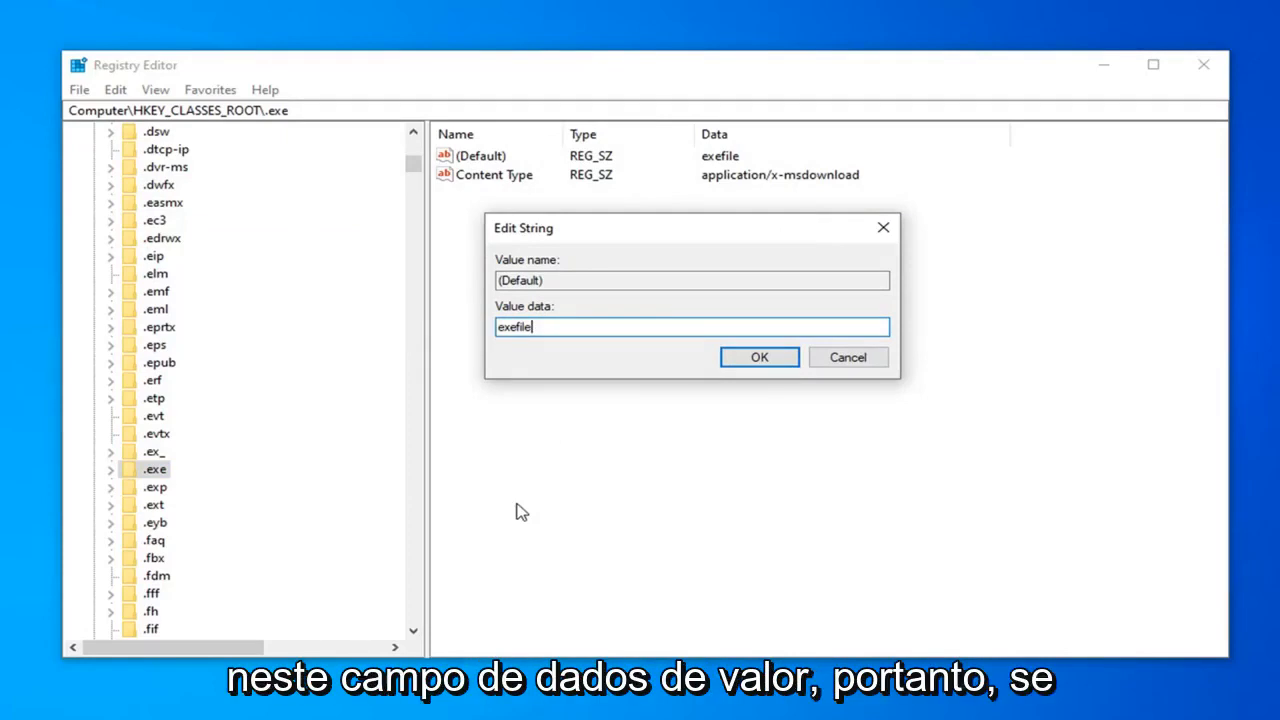
mouse_move(504, 488)
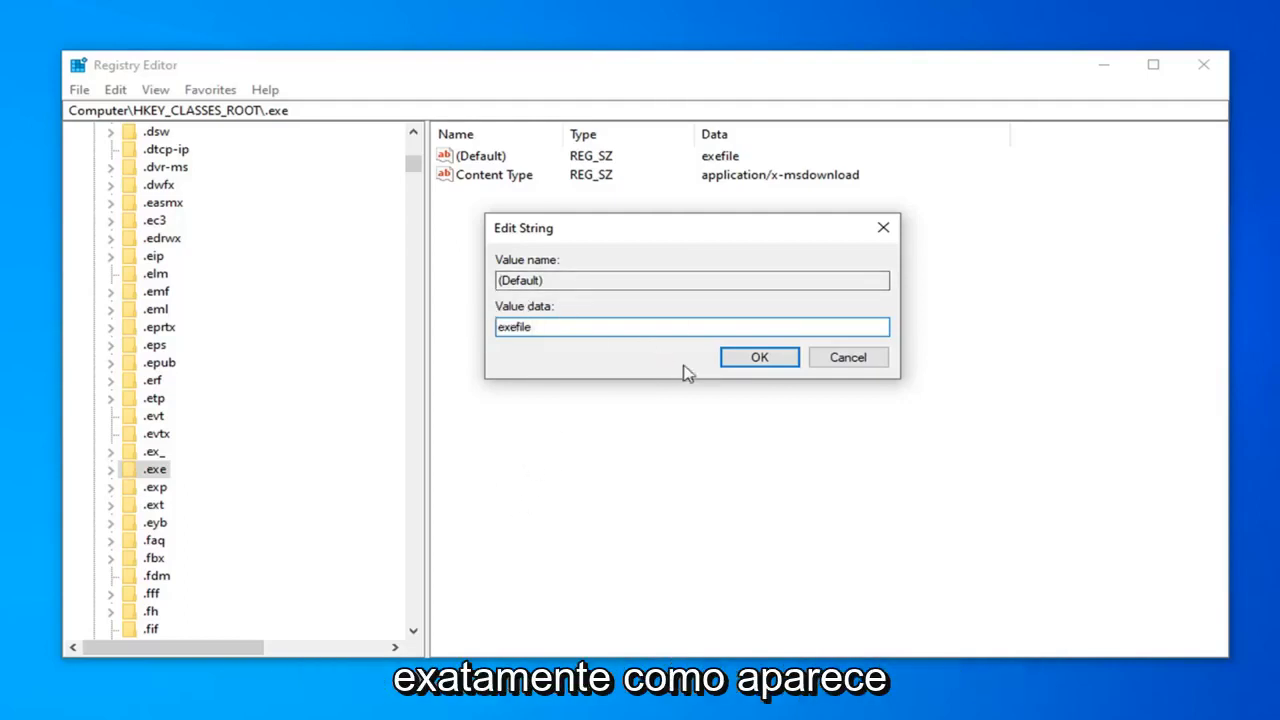
click(758, 356)
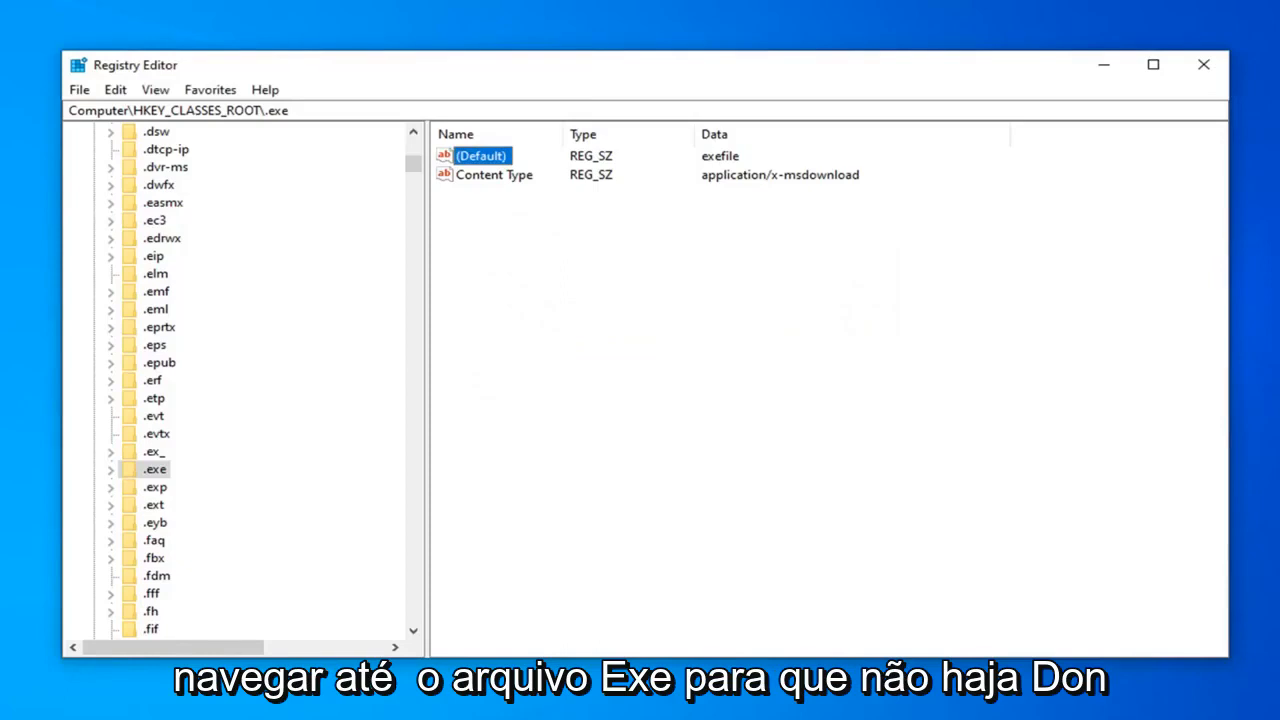
mouse_move(750, 512)
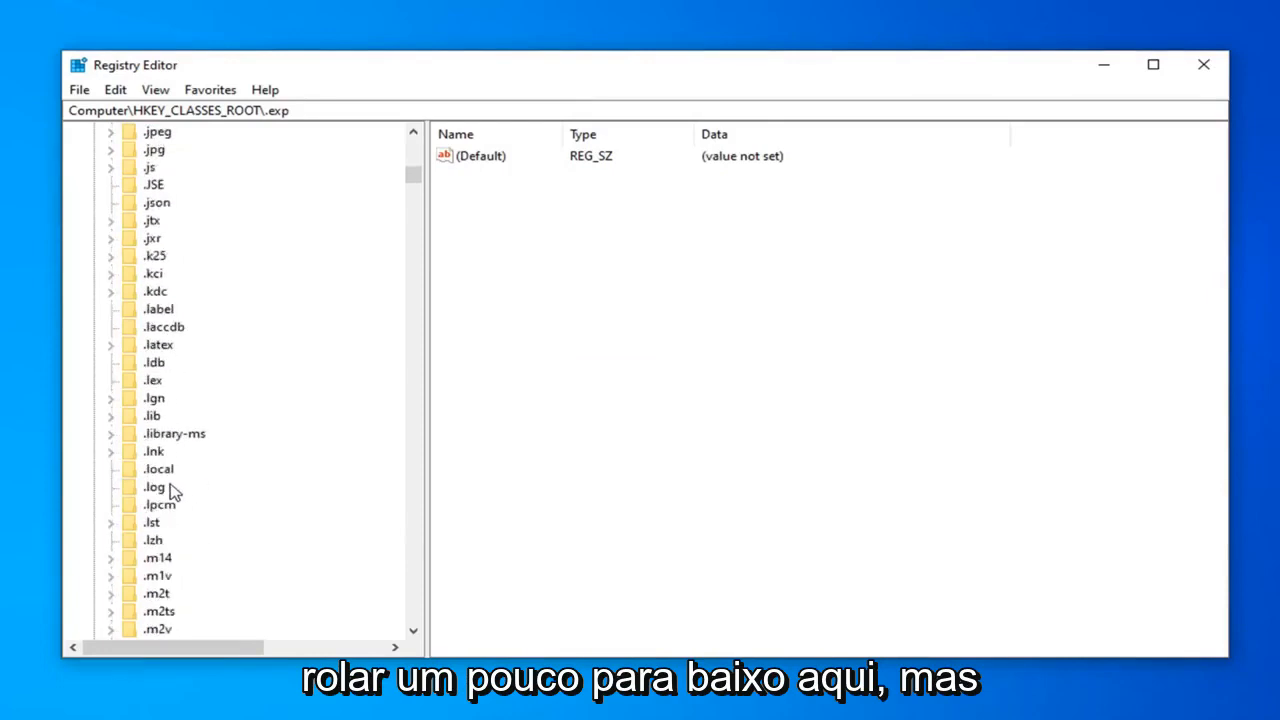
scroll(down, 3)
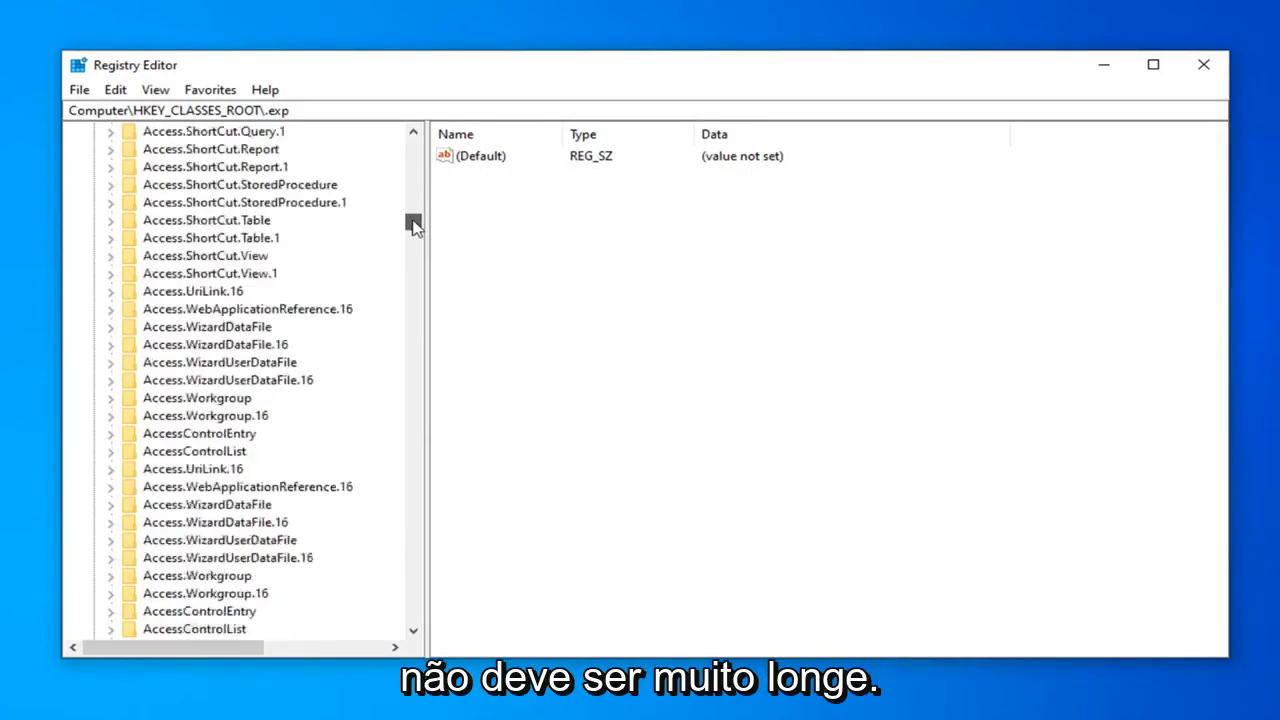
scroll(down, 3)
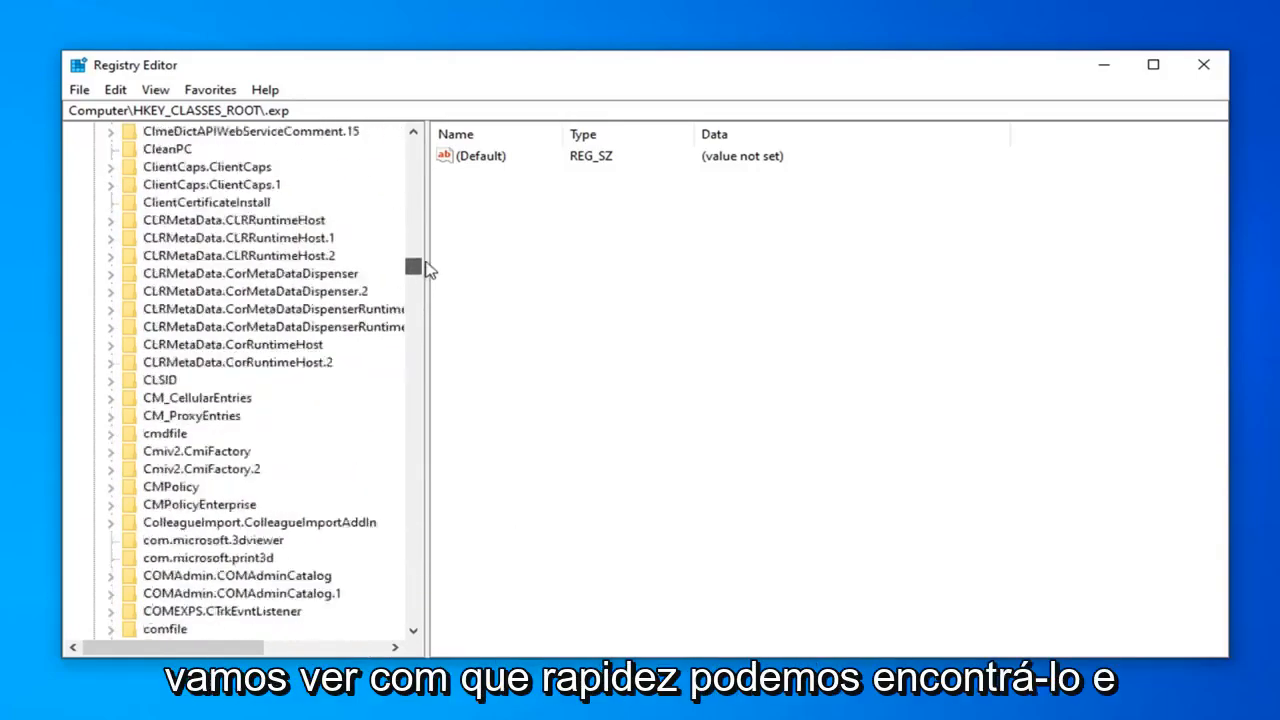
drag(412, 268, 412, 206)
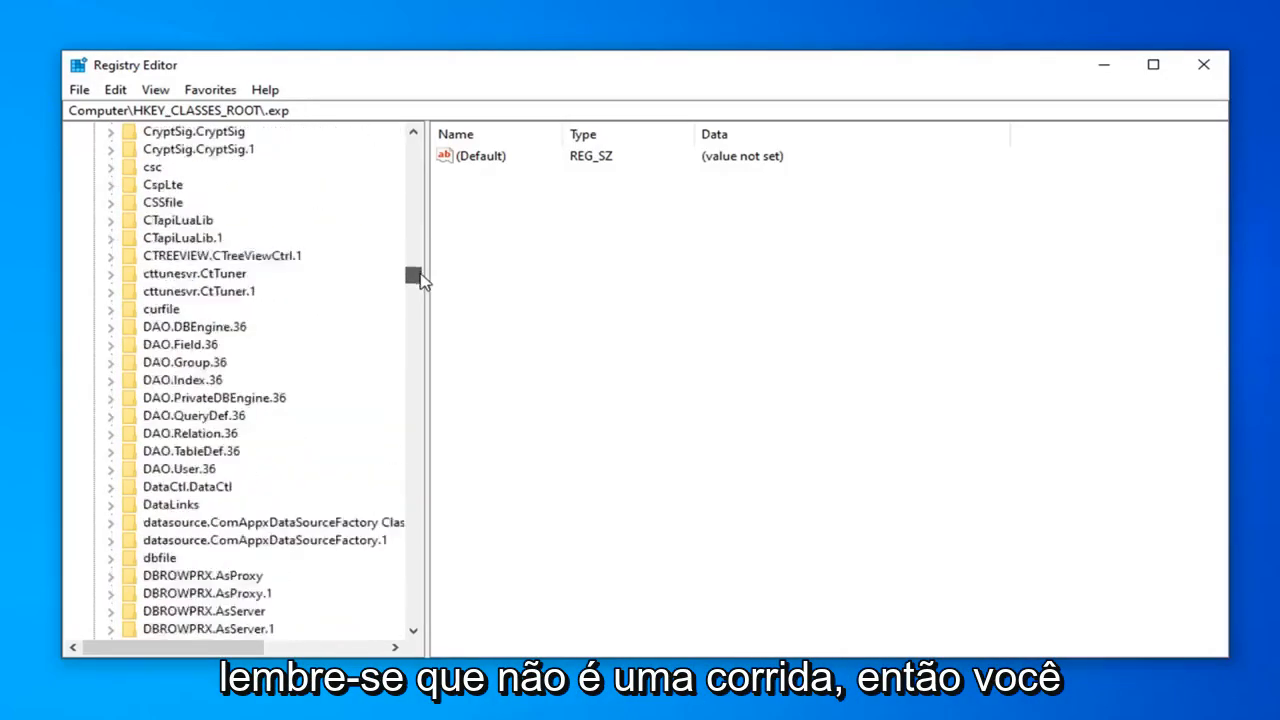
scroll(down, 3)
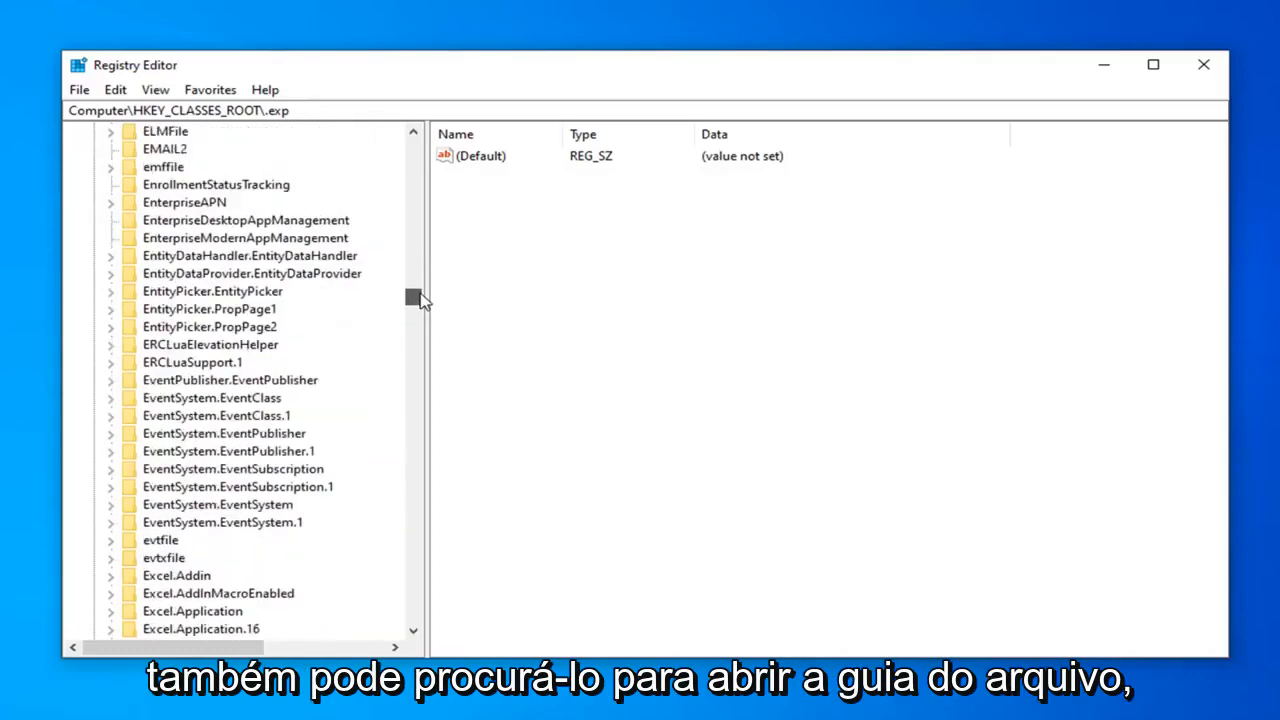
mouse_move(184, 488)
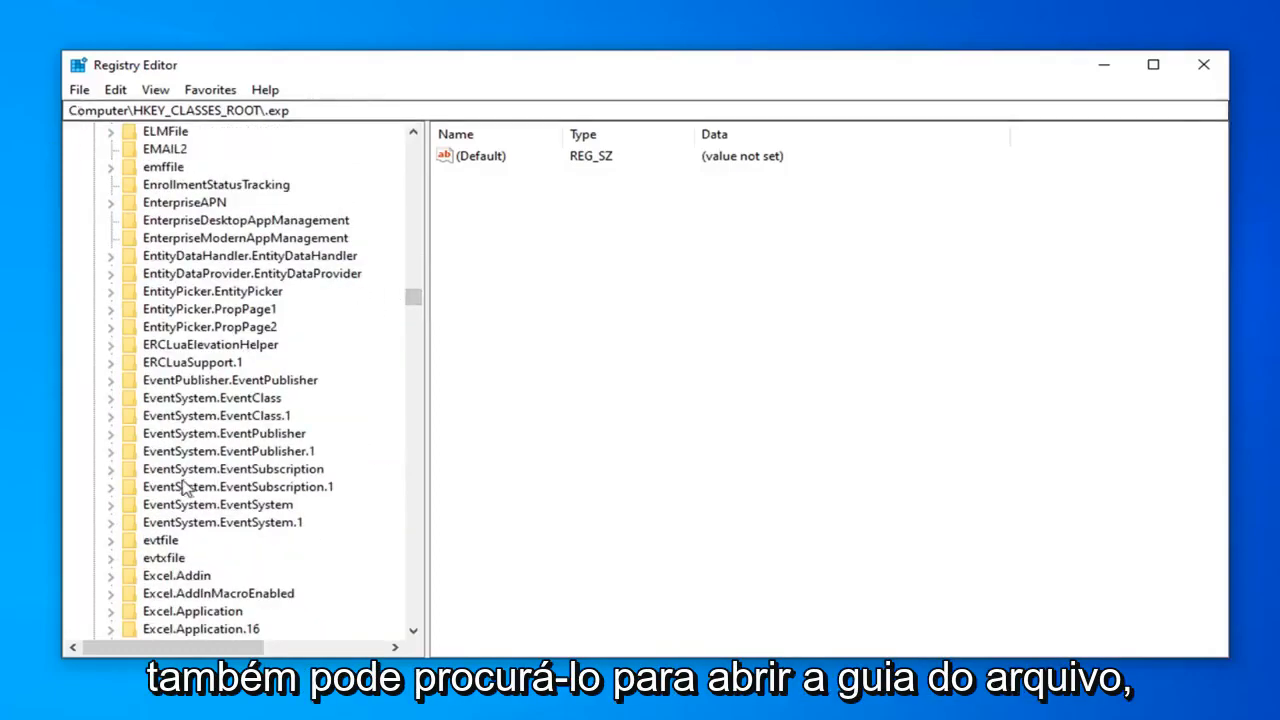
scroll(down, 3)
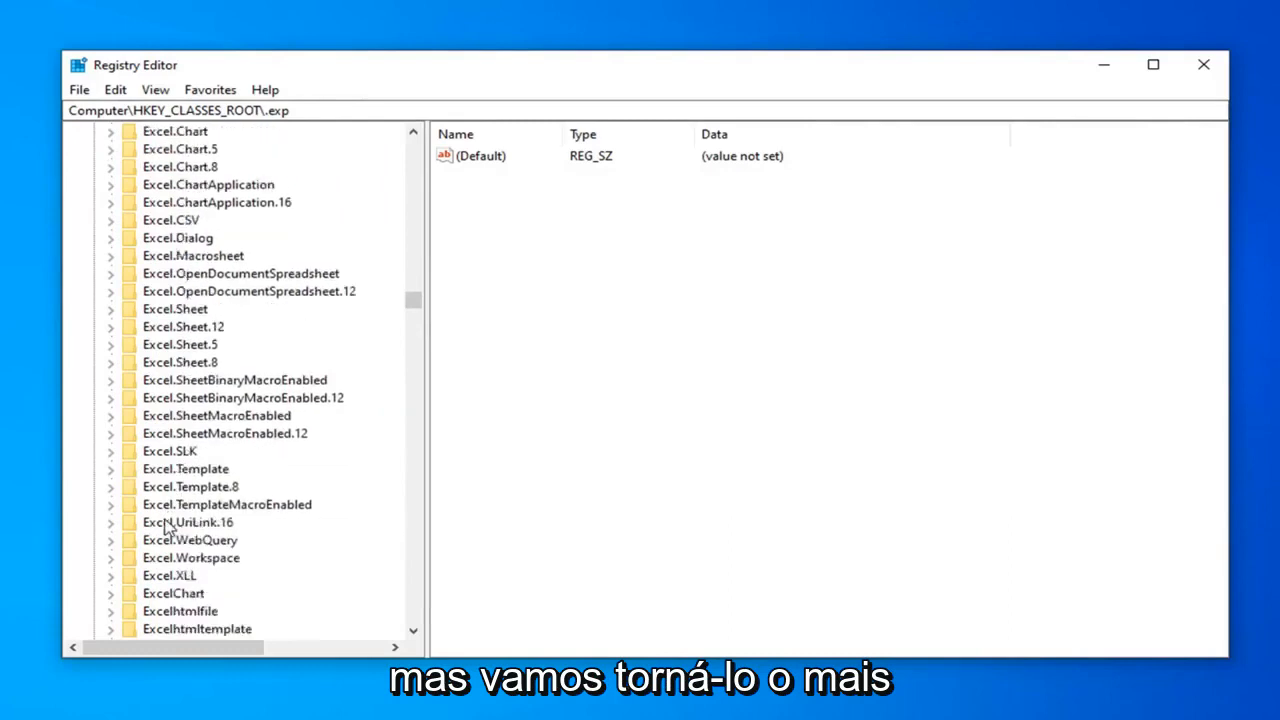
scroll(down, 3)
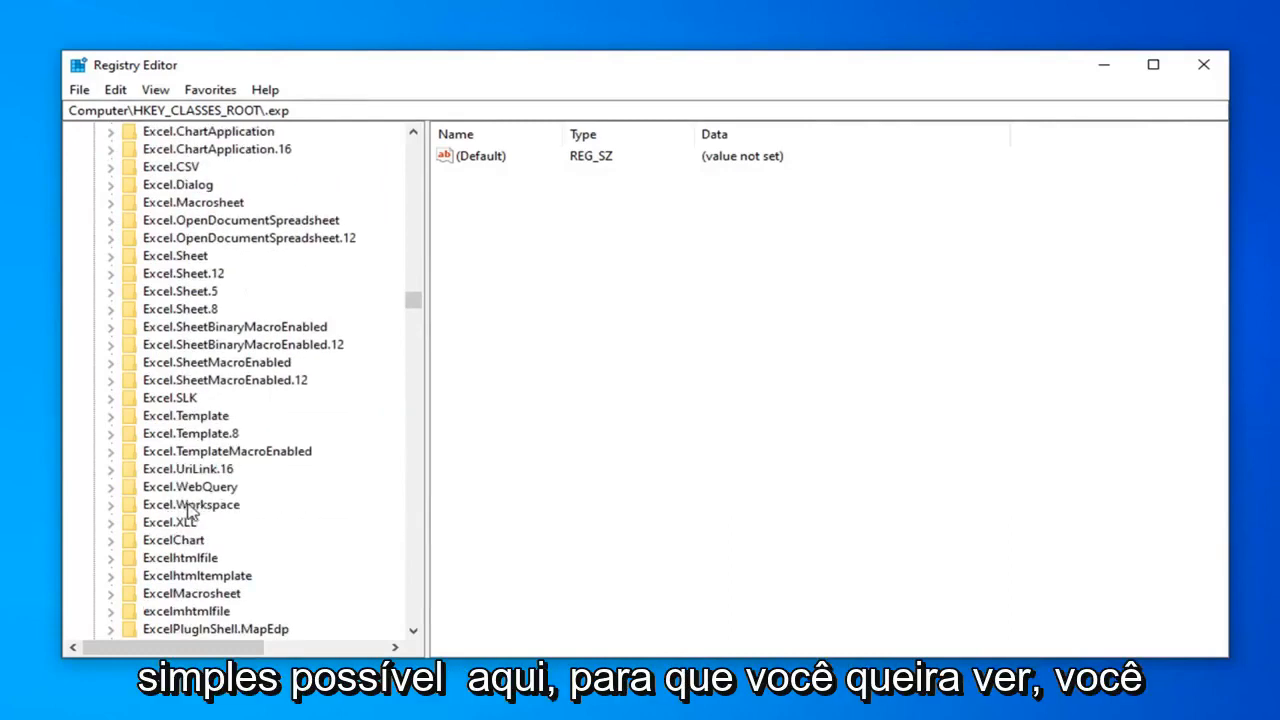
Step: Search key names only (Values and Data unchecked) for 'exefile' to reach HKEY_CLASSES_ROOT\exefile
click(156, 88)
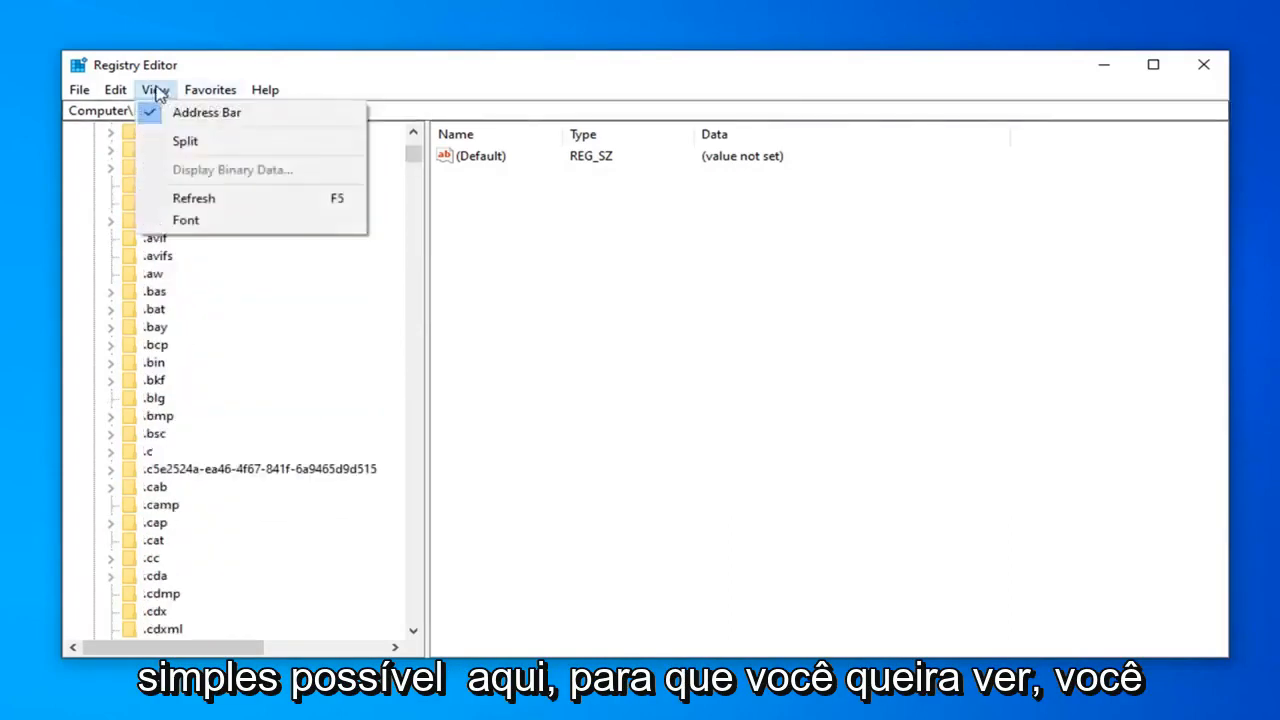
click(114, 88)
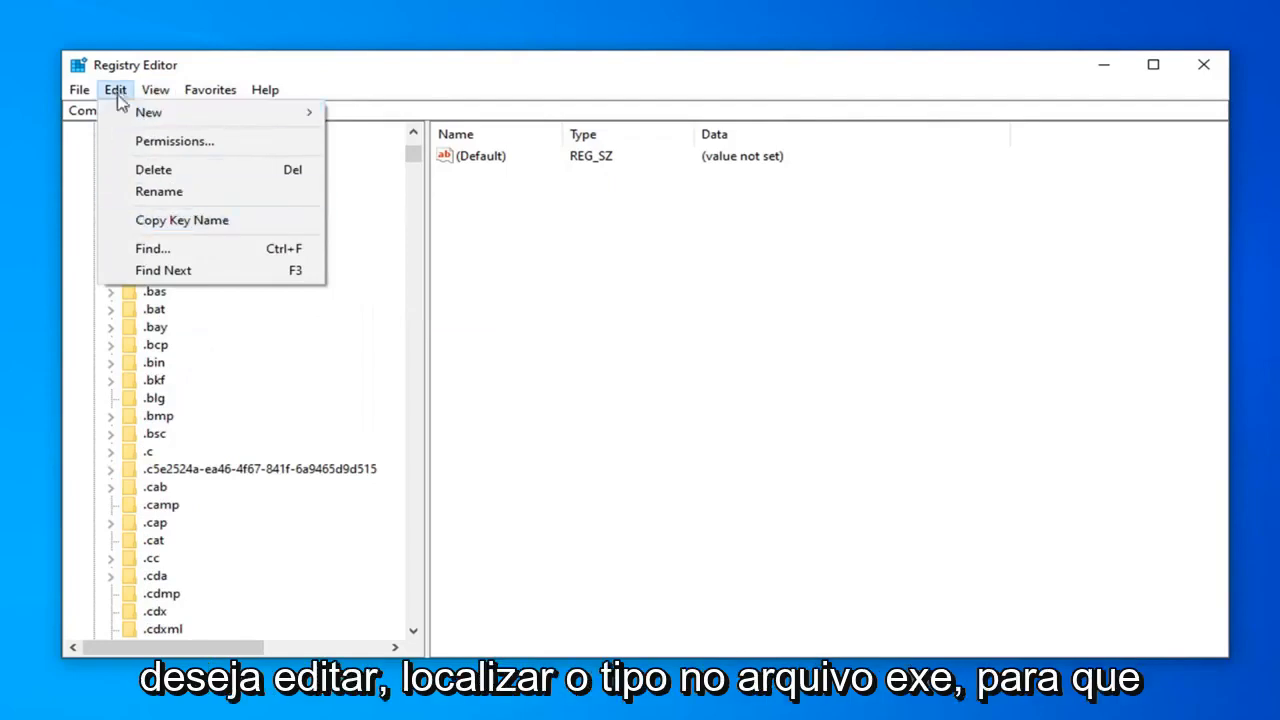
click(152, 248)
text(exefile)
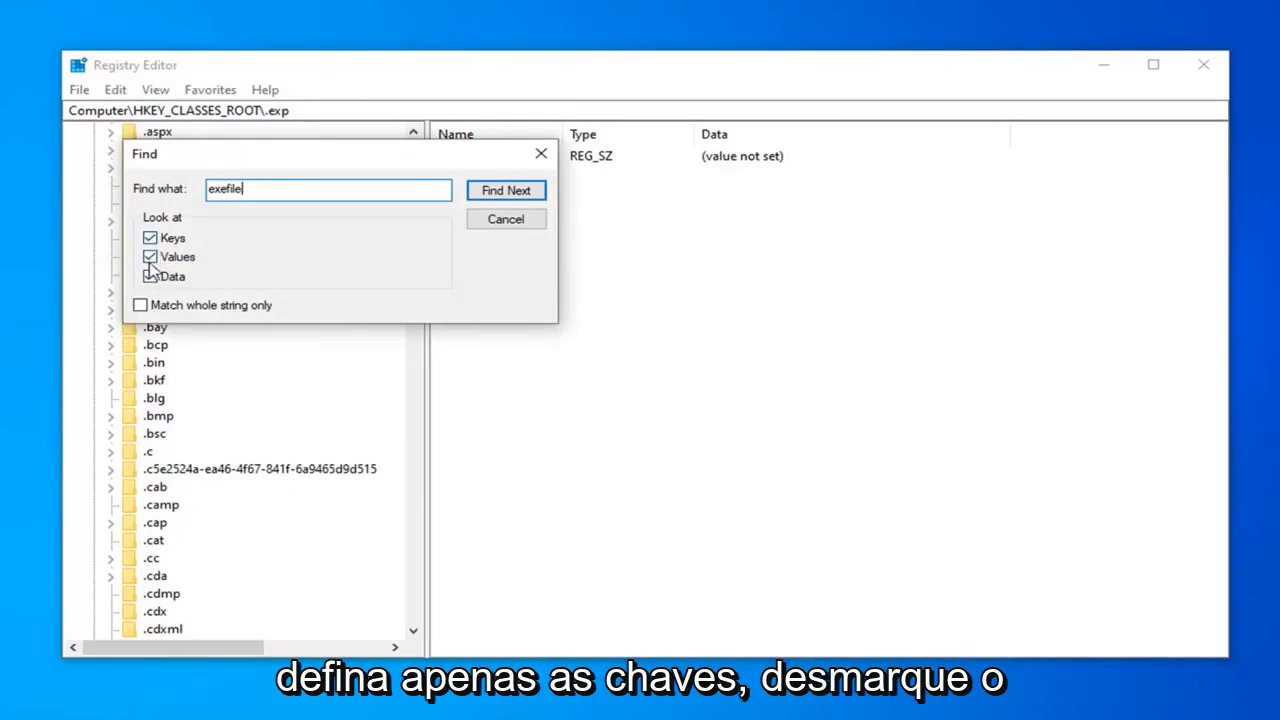
click(150, 256)
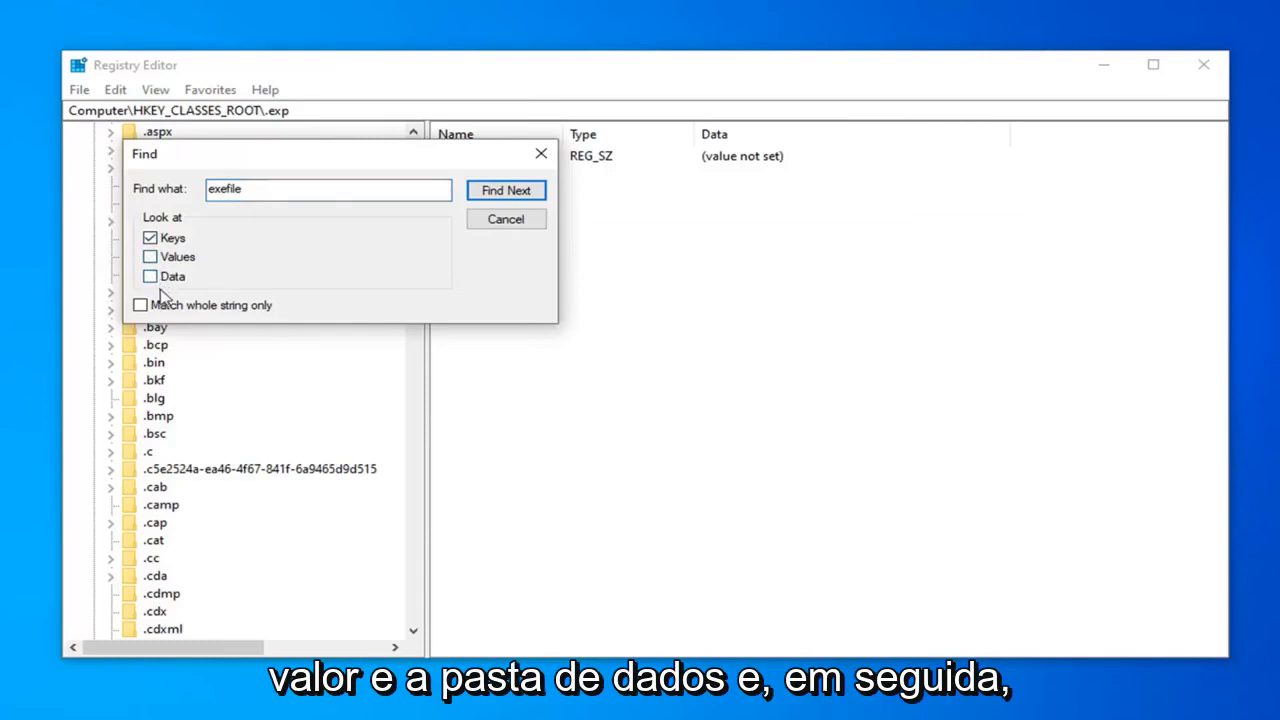
click(506, 190)
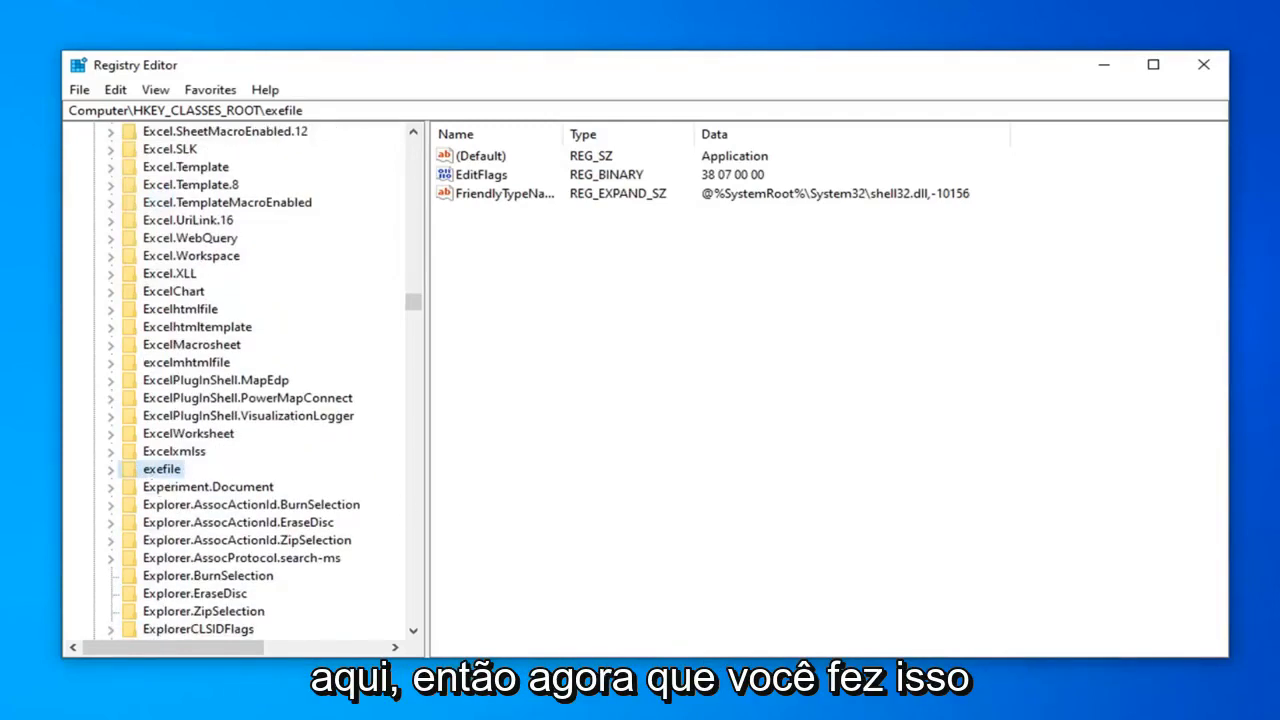
mouse_move(856, 292)
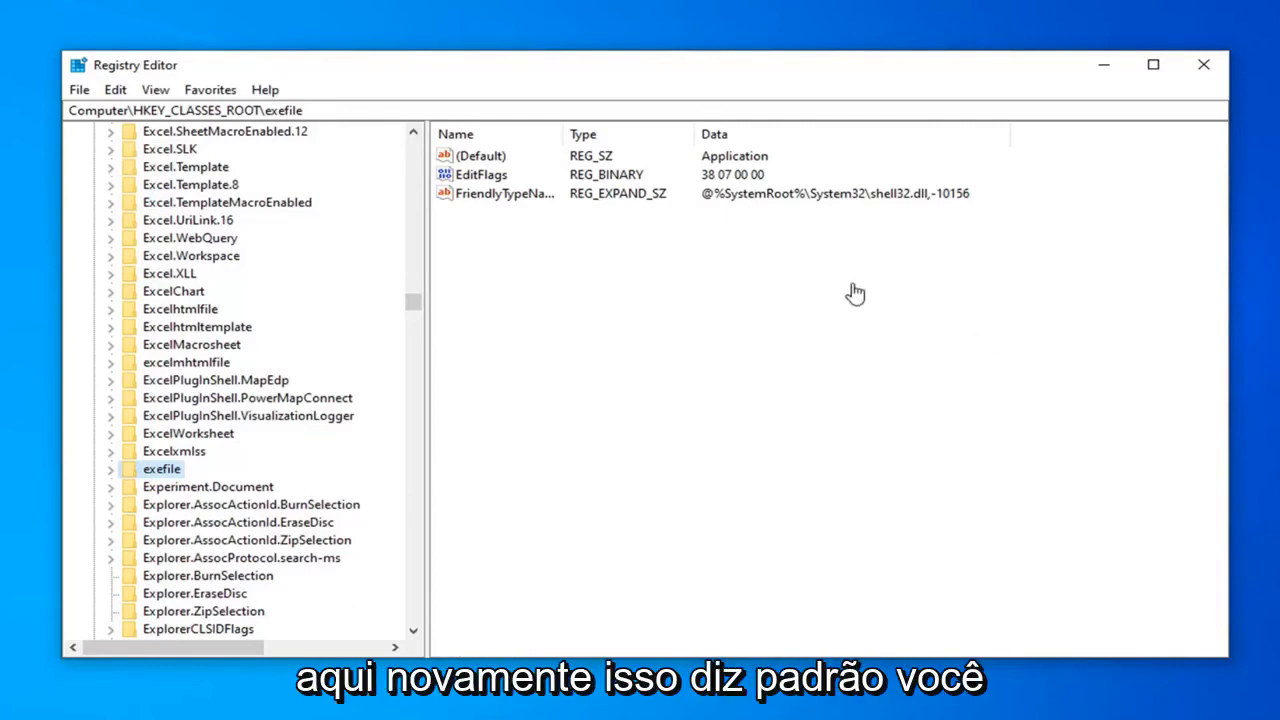
mouse_move(490, 172)
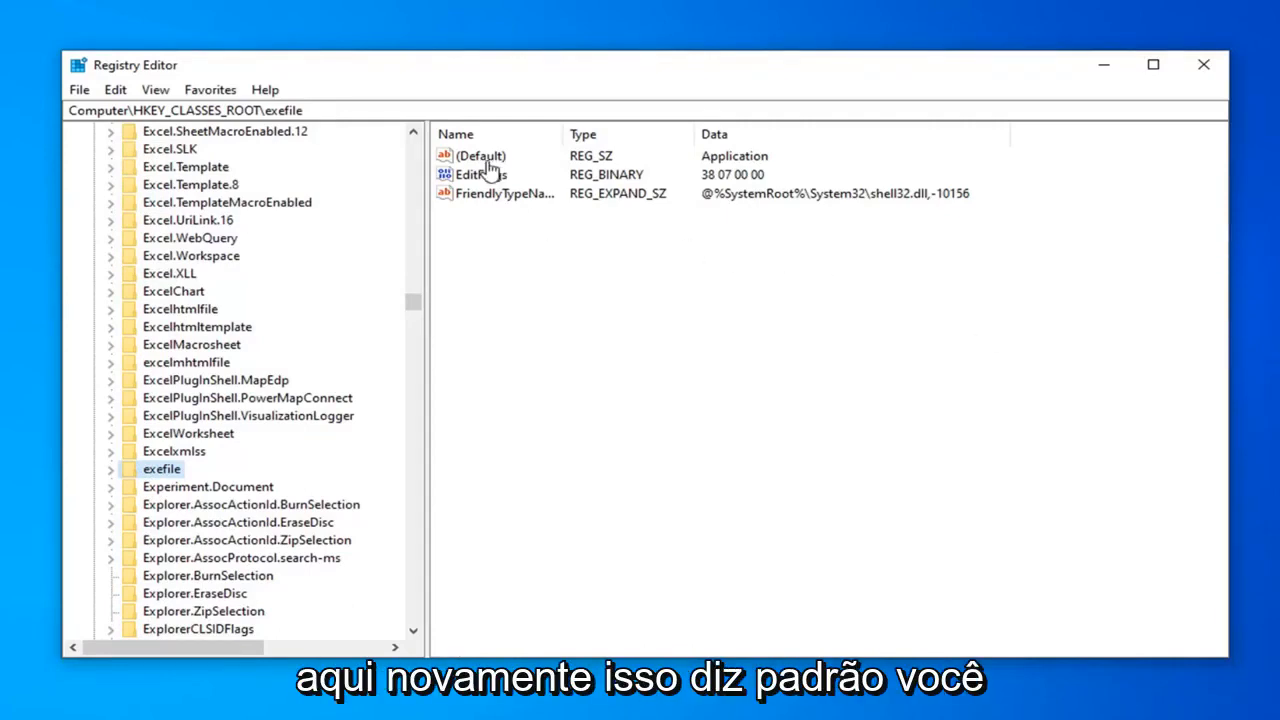
Step: Edit the exefile key's (Default) value so its data reads Application
double_click(484, 156)
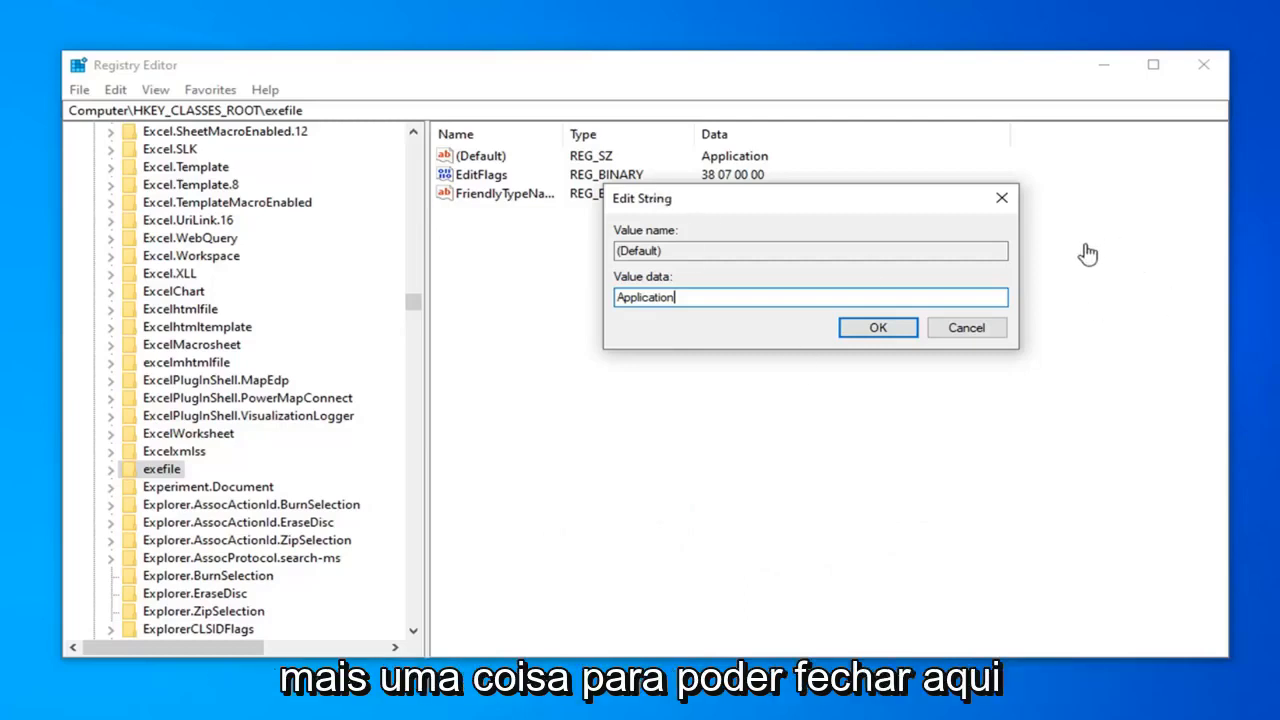
mouse_move(1050, 260)
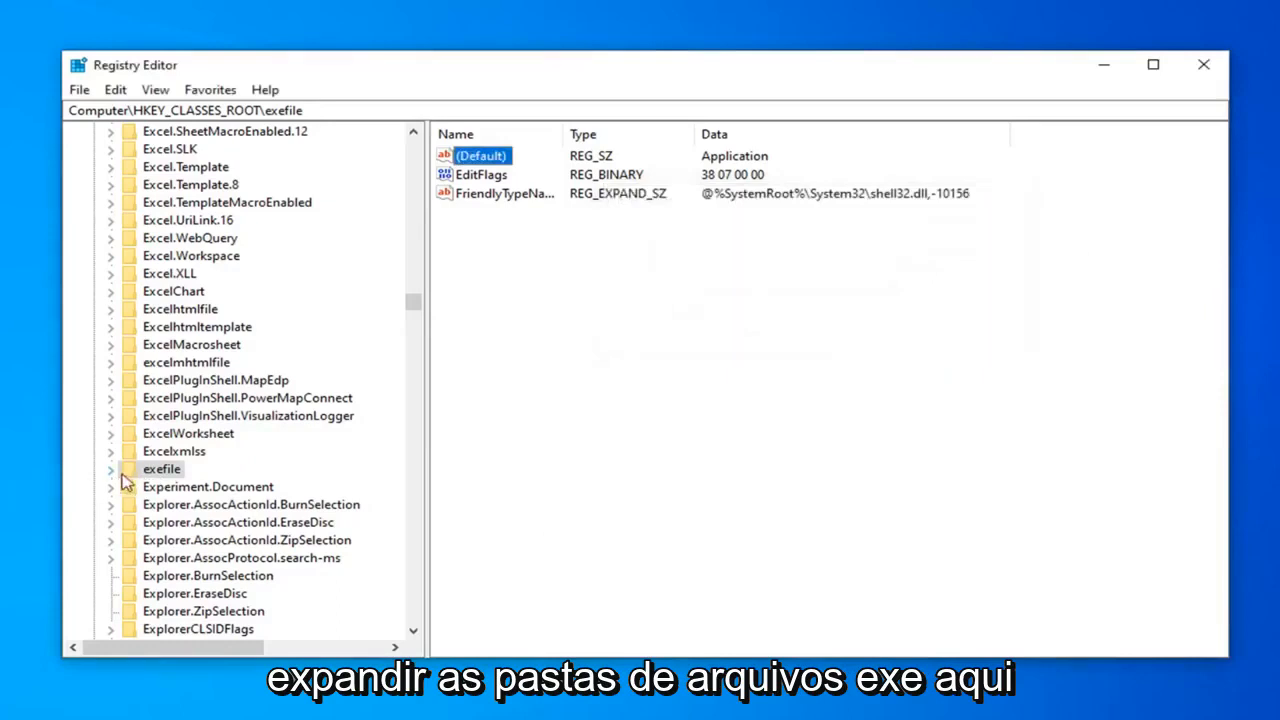
Step: Expand exefile, shell and open in the tree to reveal the command key
click(110, 468)
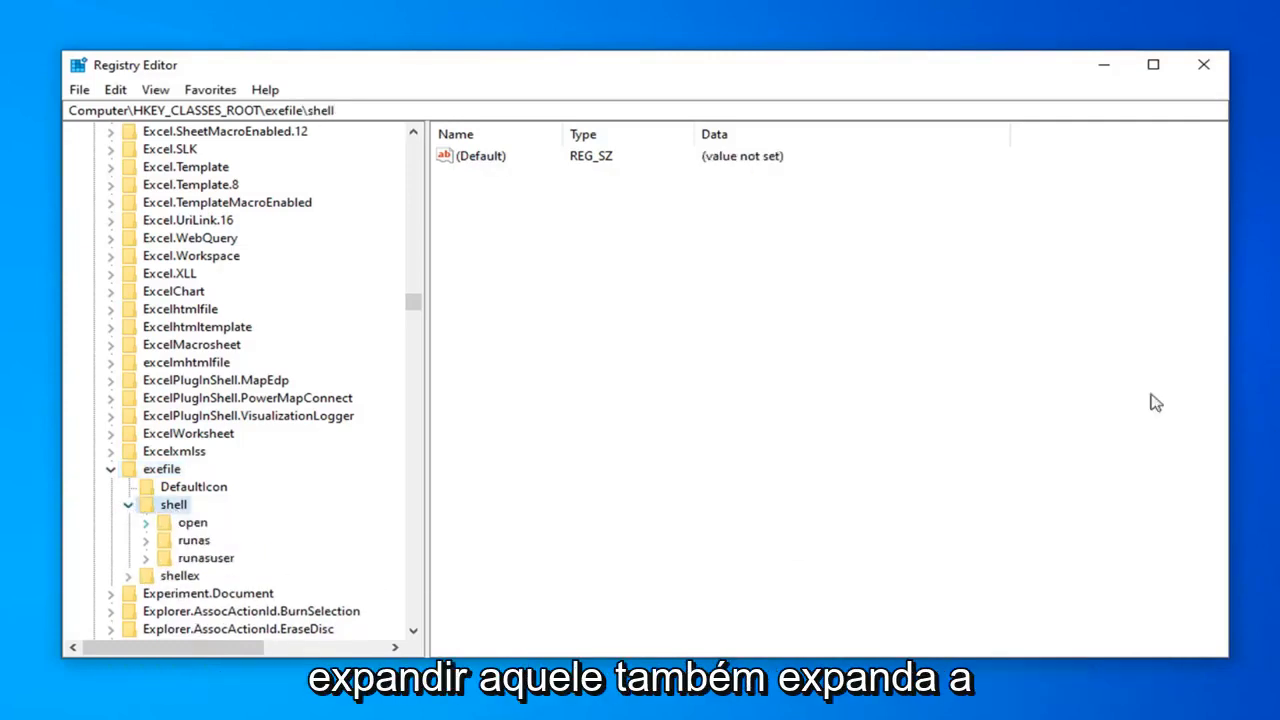
click(192, 522)
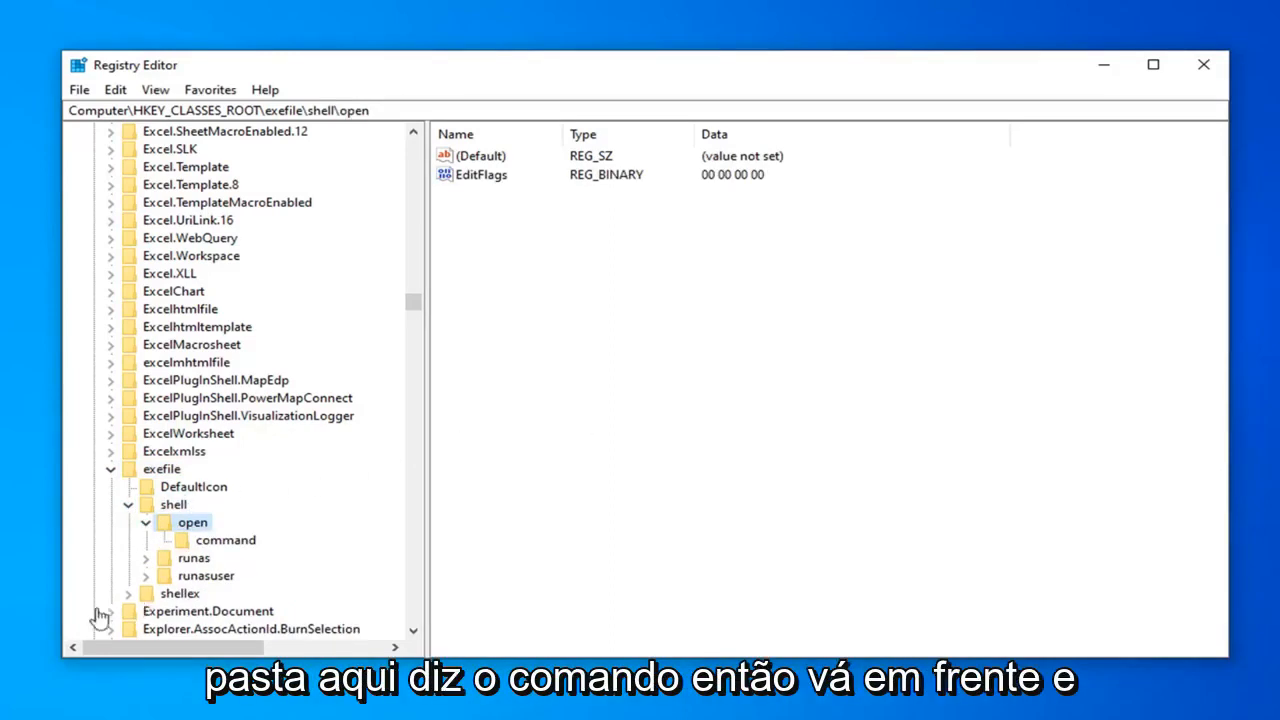
click(224, 540)
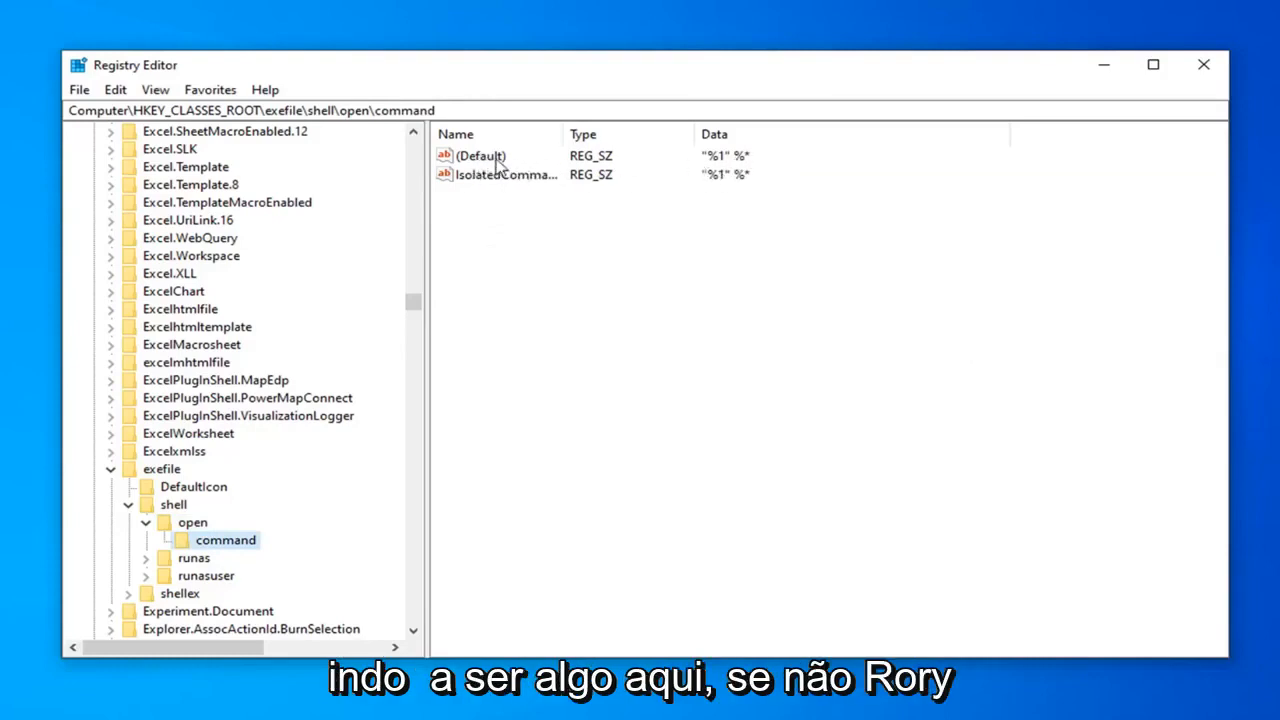
Step: Edit the command key's (Default) value, confirming Value data "%1" %*
double_click(480, 156)
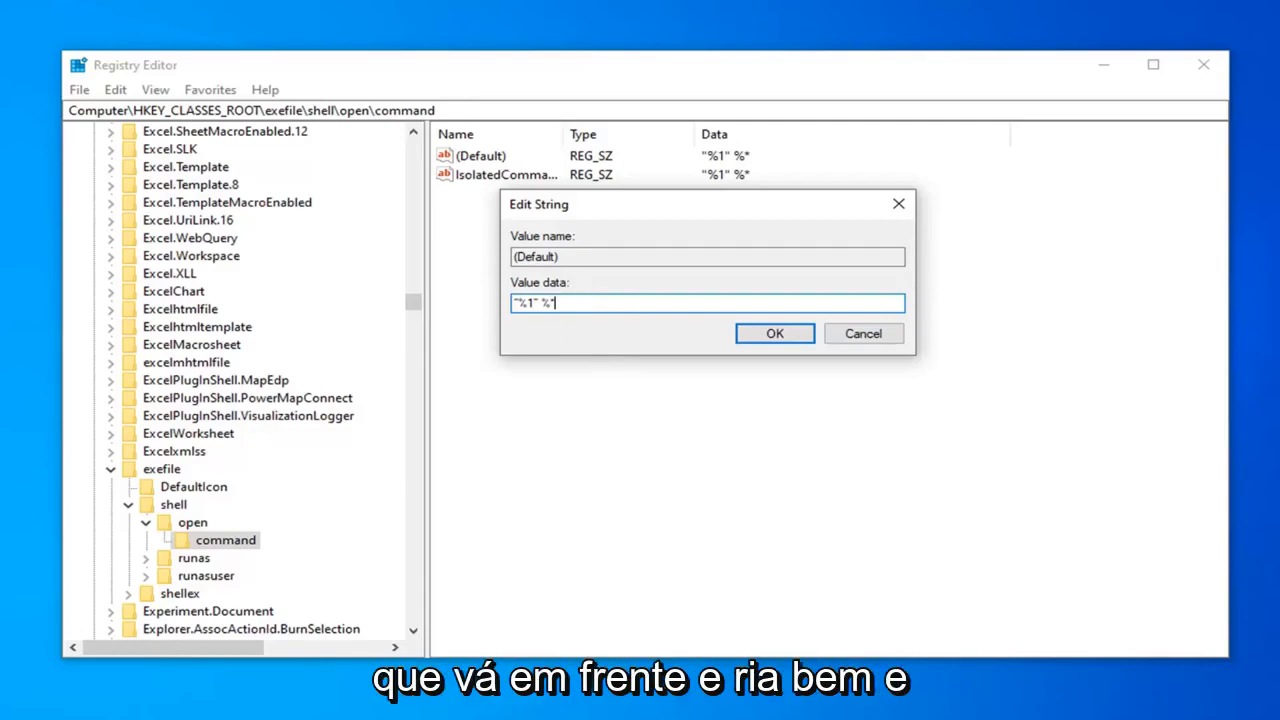
click(774, 332)
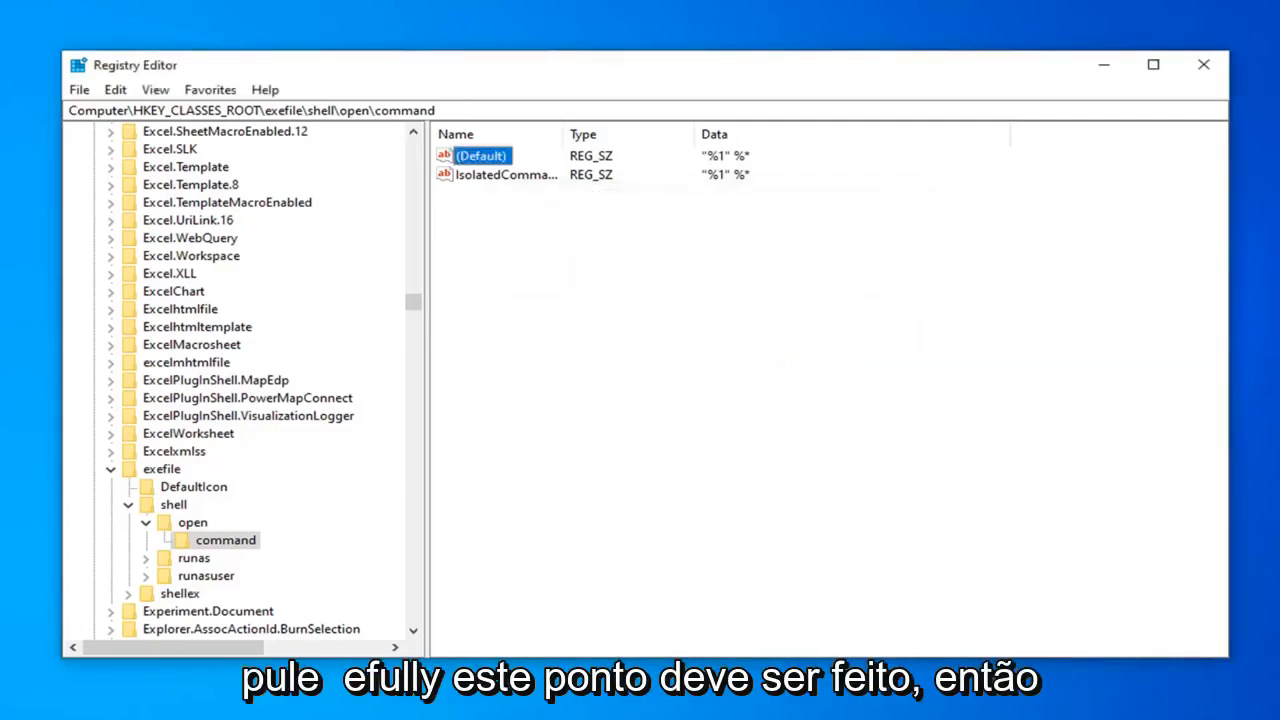